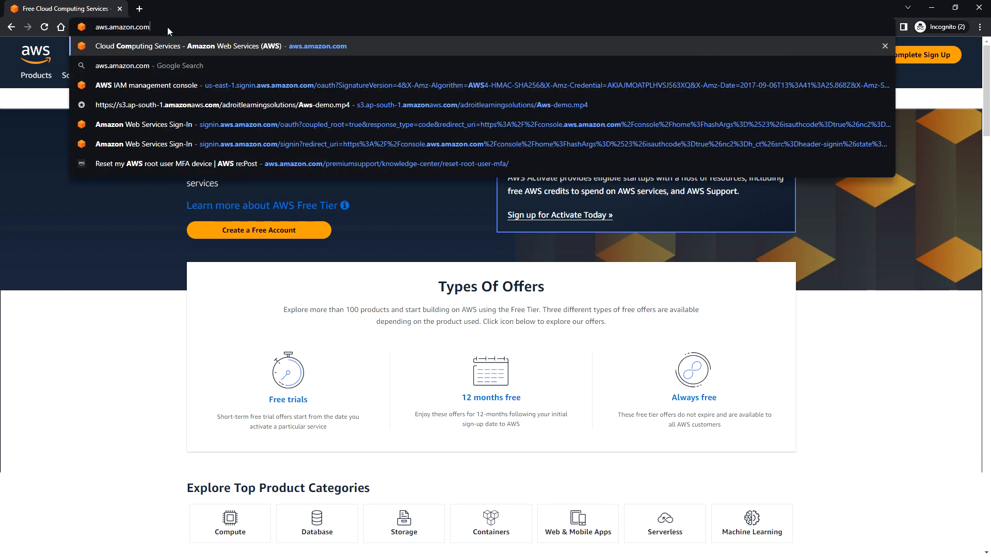
# Go to aws.amazon.com/free and start creating a free AWS account.
pyautogui.write('/free')
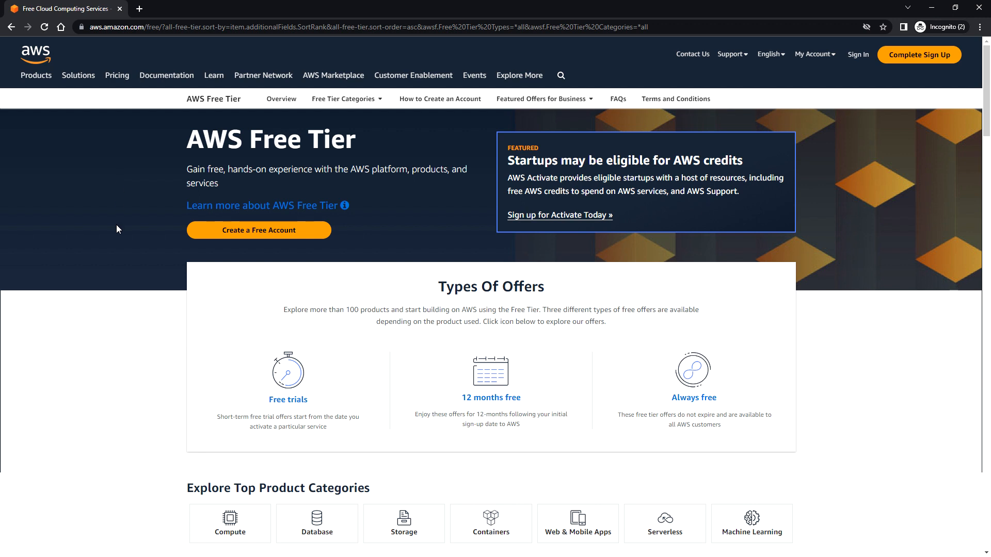
pyautogui.moveTo(264, 240)
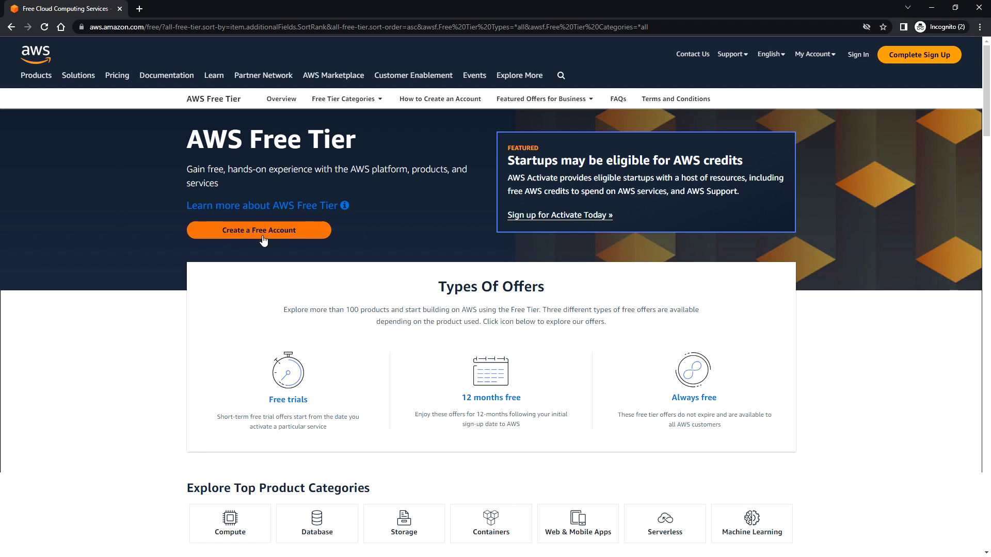
pyautogui.click(258, 231)
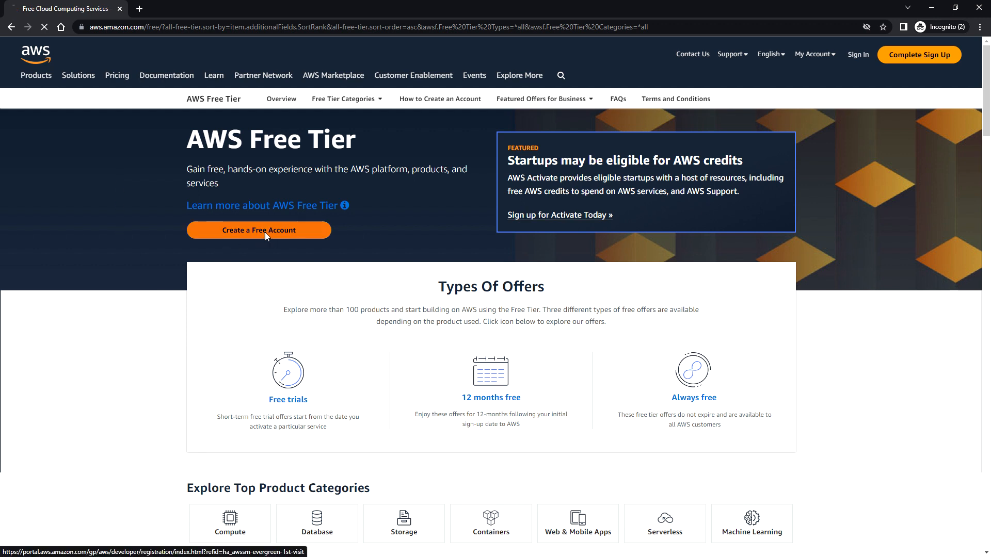
pyautogui.click(258, 230)
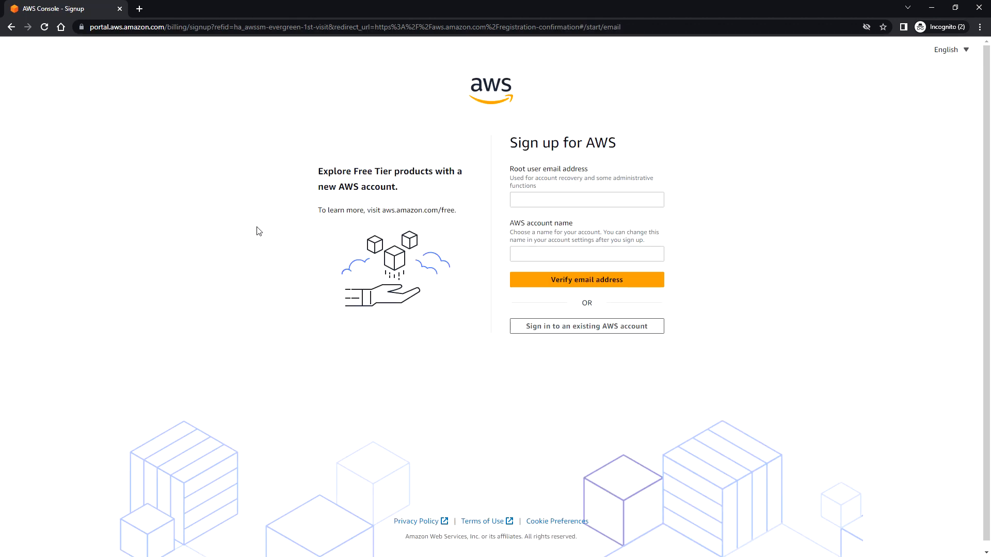
pyautogui.click(585, 199)
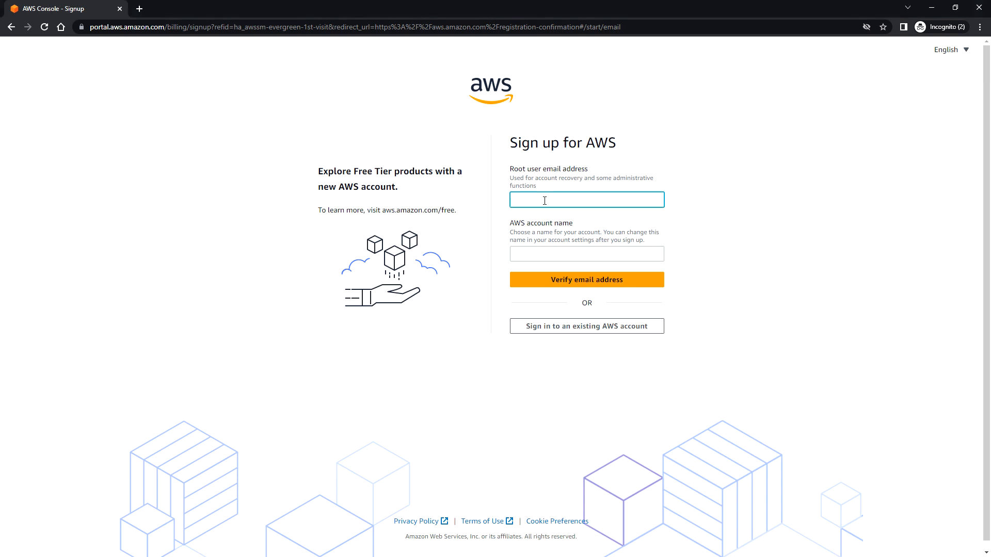
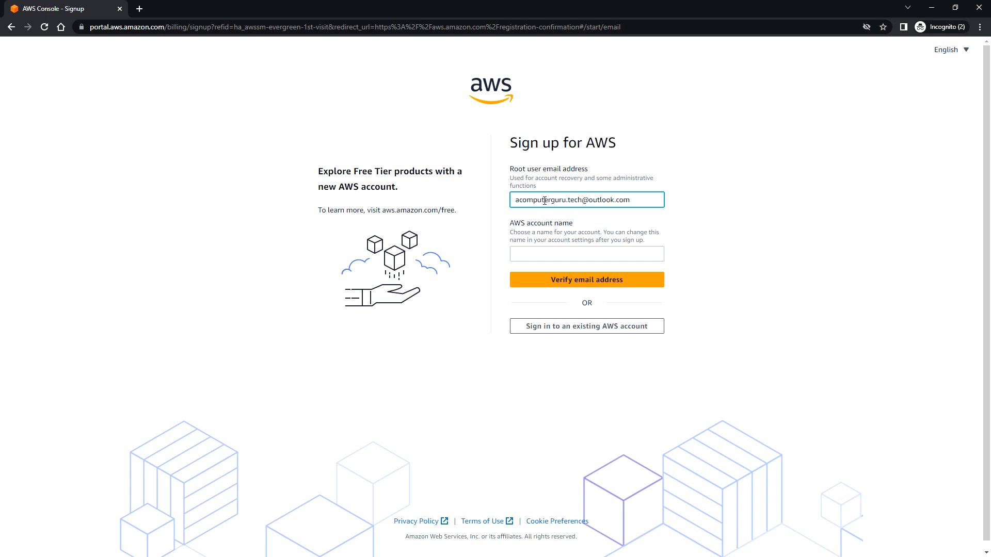
# Enter 'A Computer Guru' as the AWS account name and request email verification.
pyautogui.click(586, 254)
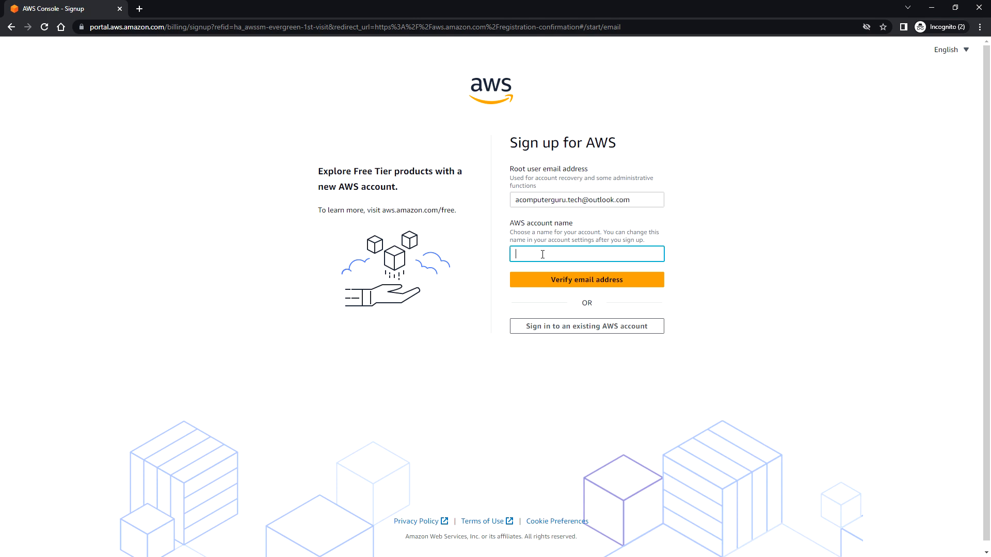
pyautogui.write('A C')
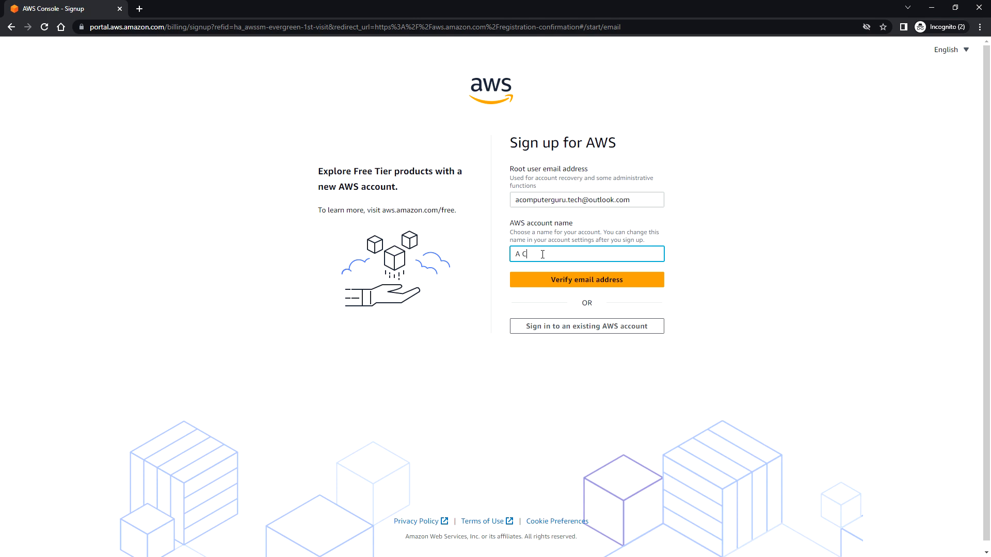
pyautogui.write('omputer')
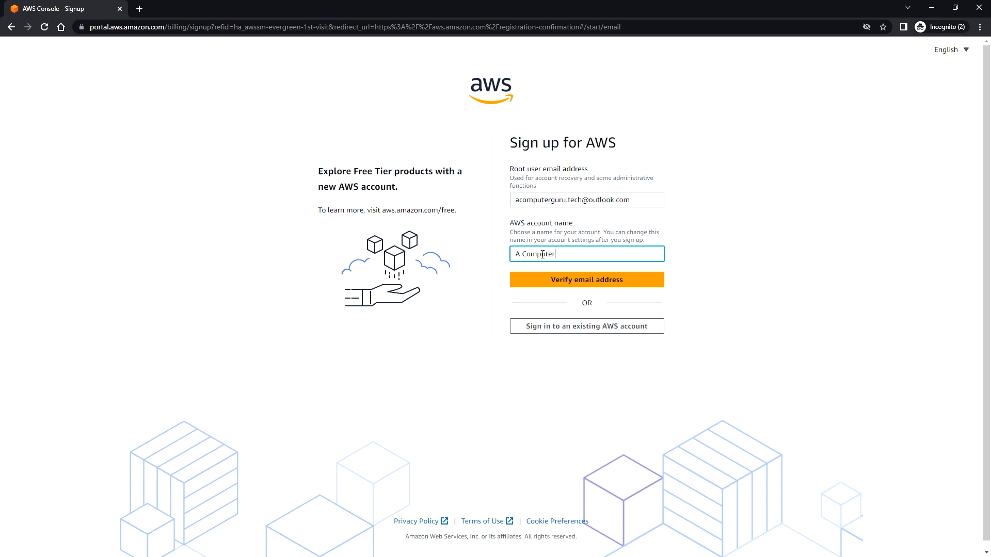
pyautogui.write('Guru')
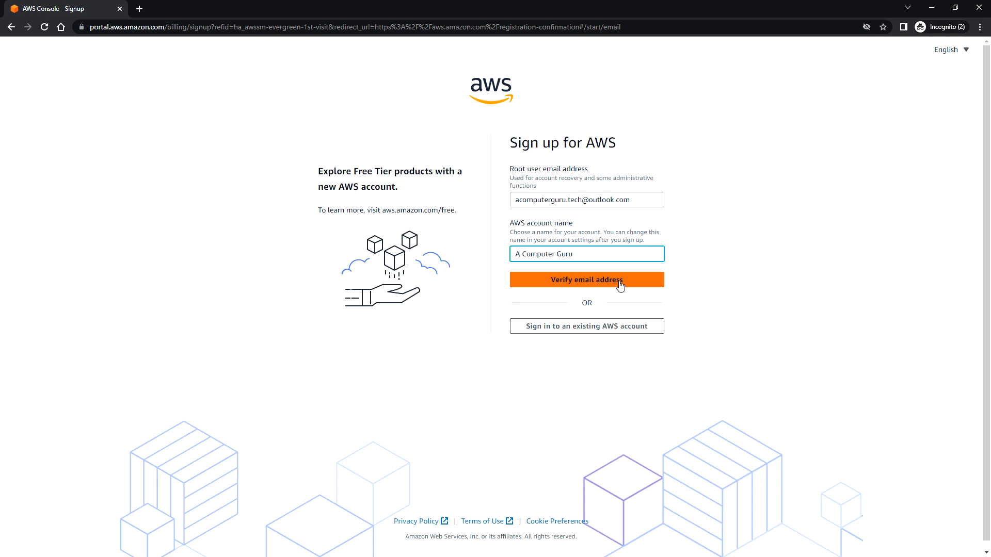
pyautogui.click(586, 280)
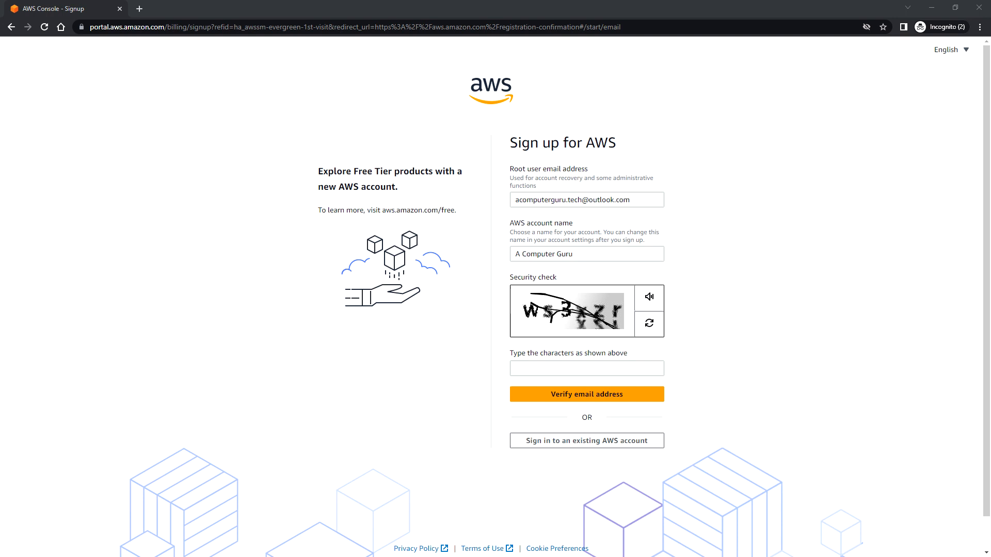
# Answer the security check with 'p67stb' and request email verification again.
pyautogui.write('p67stb')
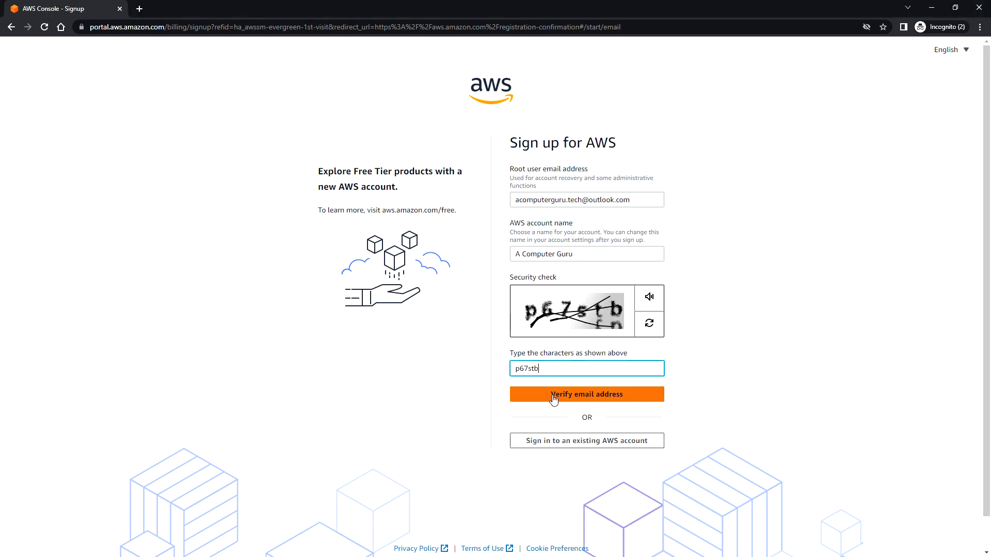
pyautogui.click(587, 394)
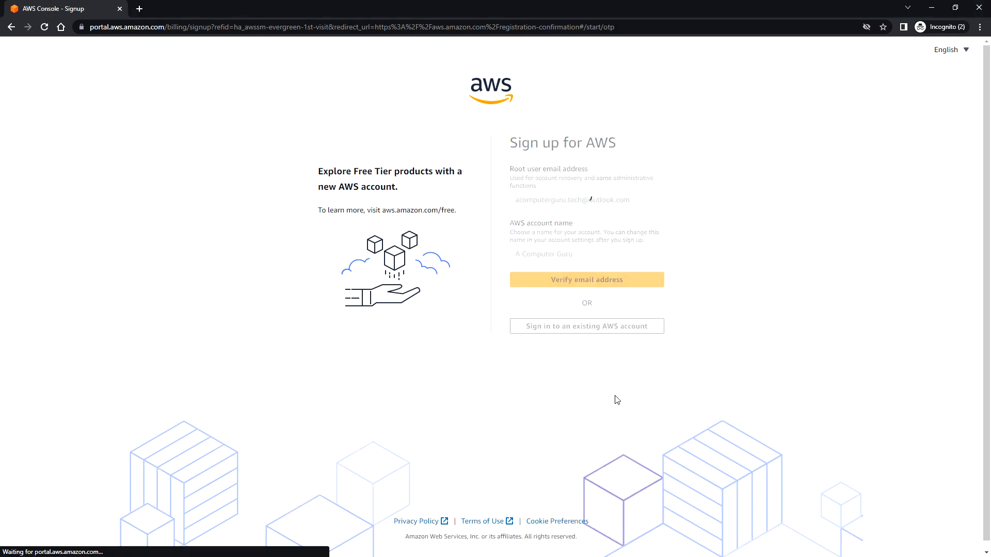
pyautogui.click(585, 280)
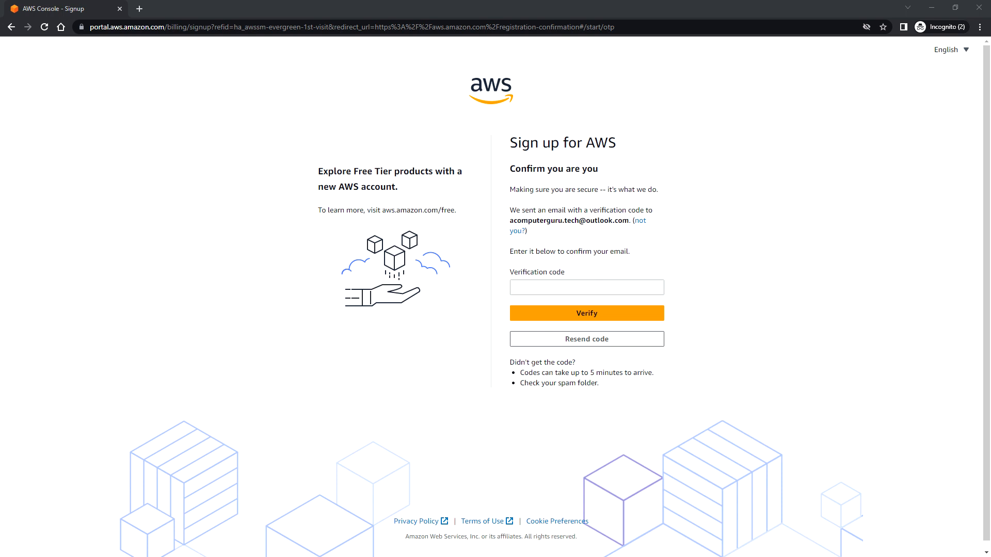
# Verify the emailed code, enter and confirm the root user password, and continue past step 1.
pyautogui.click(587, 287)
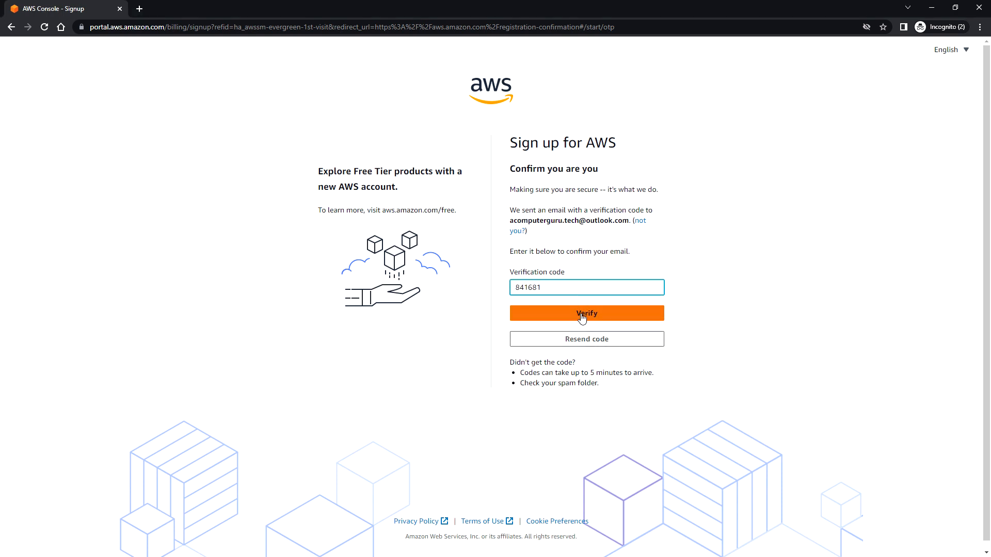
pyautogui.click(587, 313)
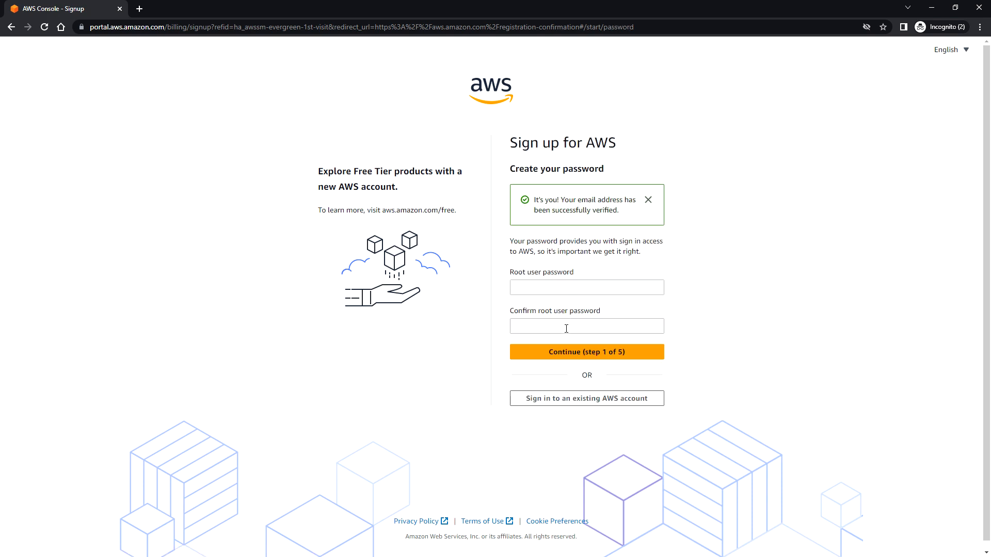
pyautogui.moveTo(568, 213)
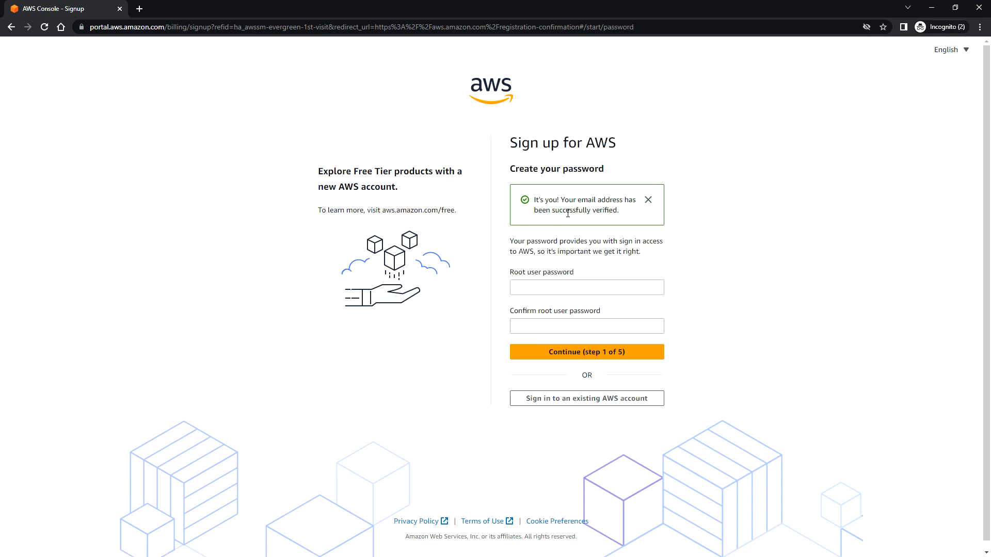
pyautogui.moveTo(615, 219)
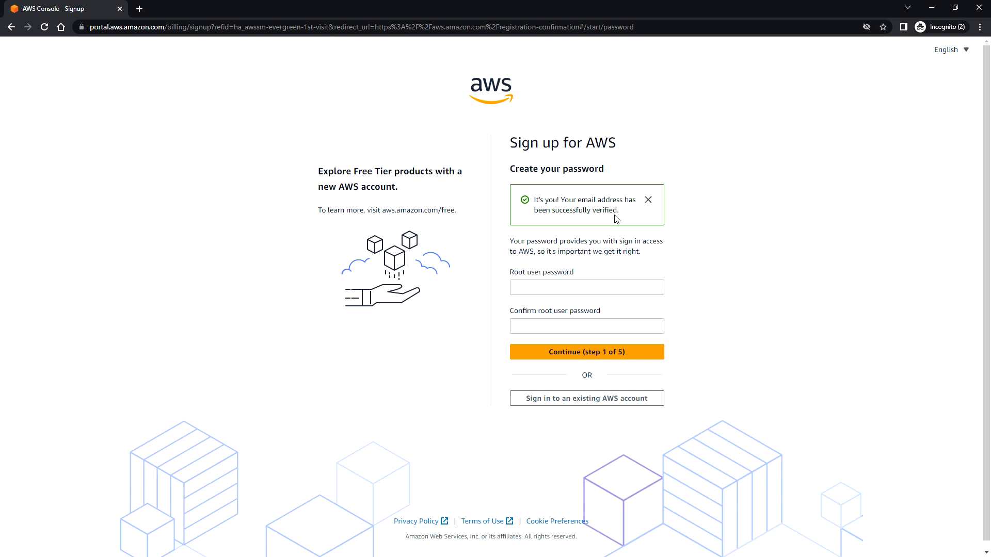
pyautogui.moveTo(496, 303)
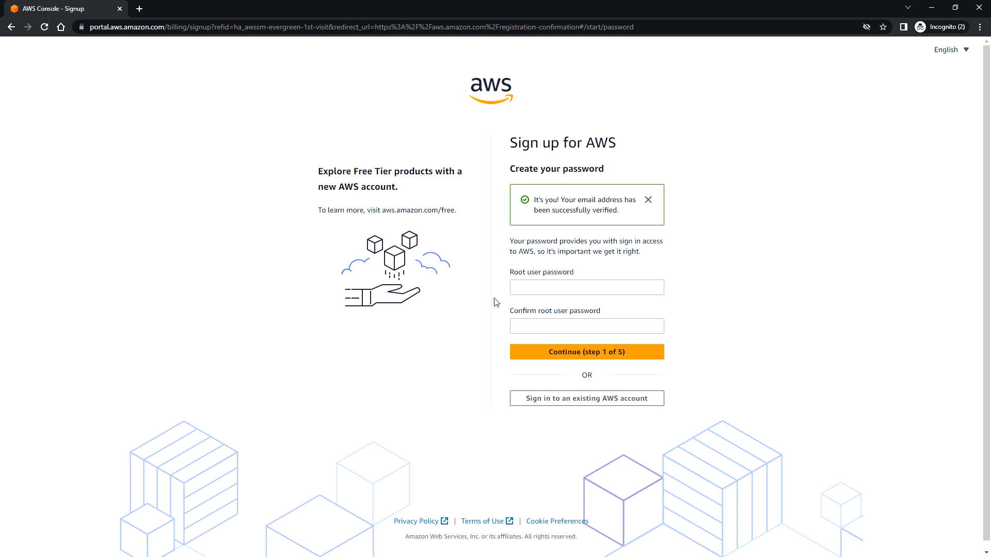
pyautogui.click(586, 287)
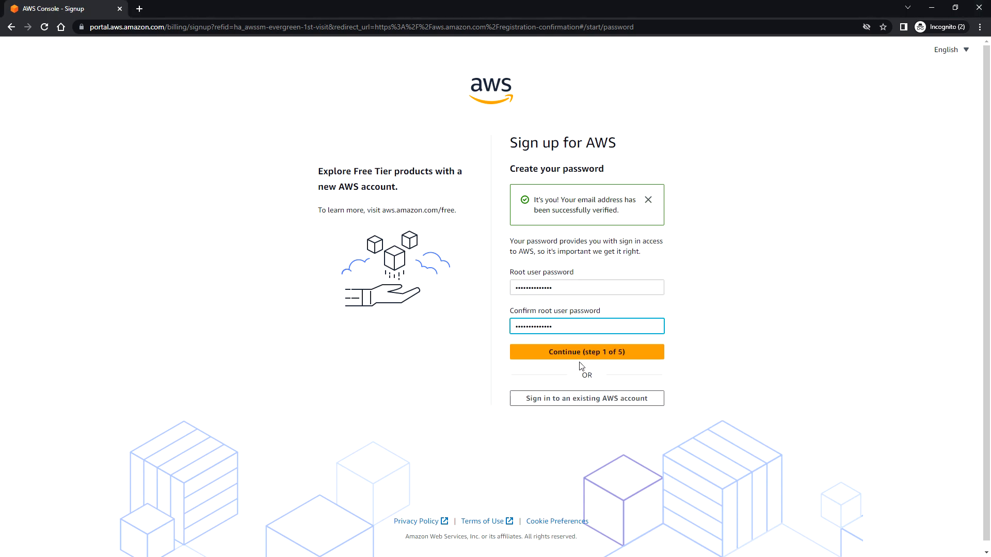
pyautogui.click(586, 352)
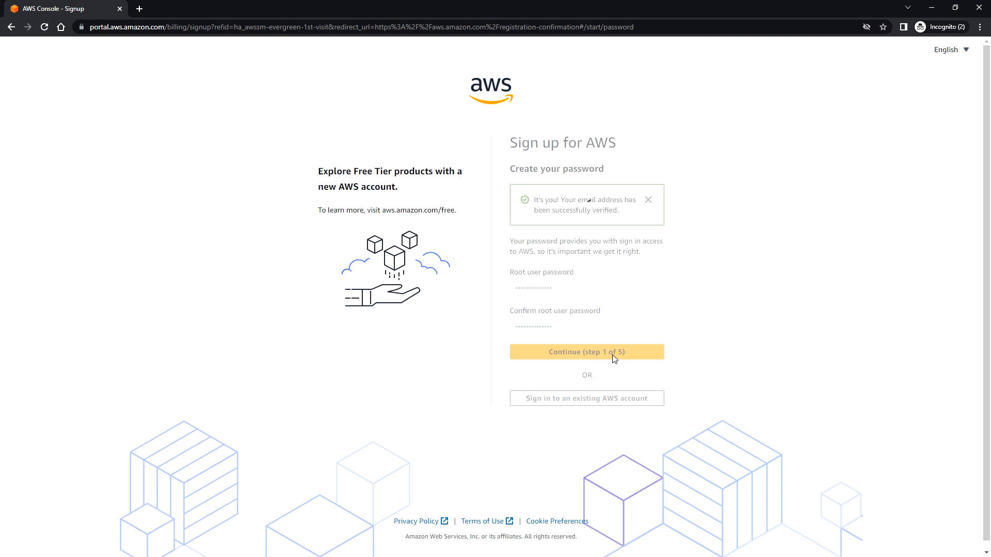
# Complete personal contact details with a Chennai, Tamil Nadu address and continue to billing.
pyautogui.click(586, 352)
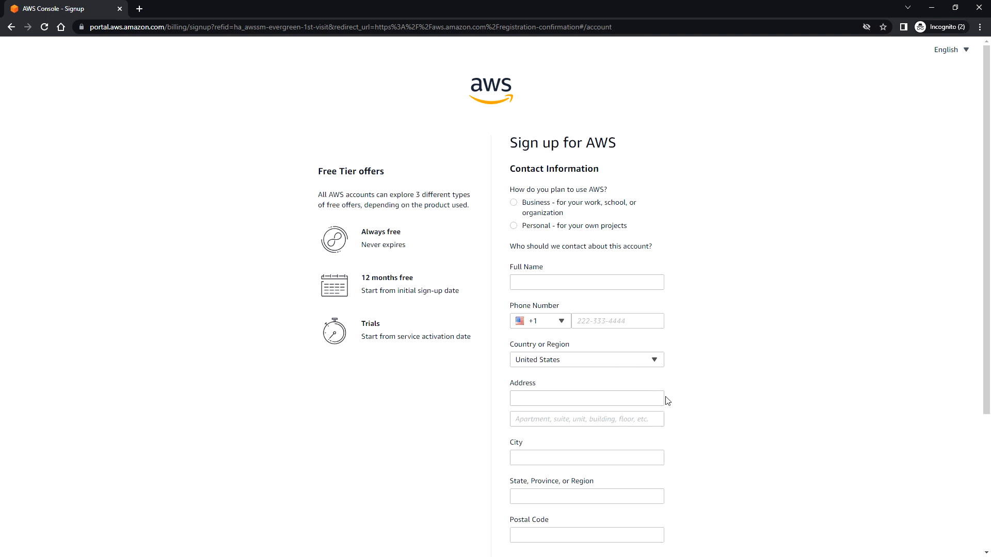
pyautogui.scroll(-3)
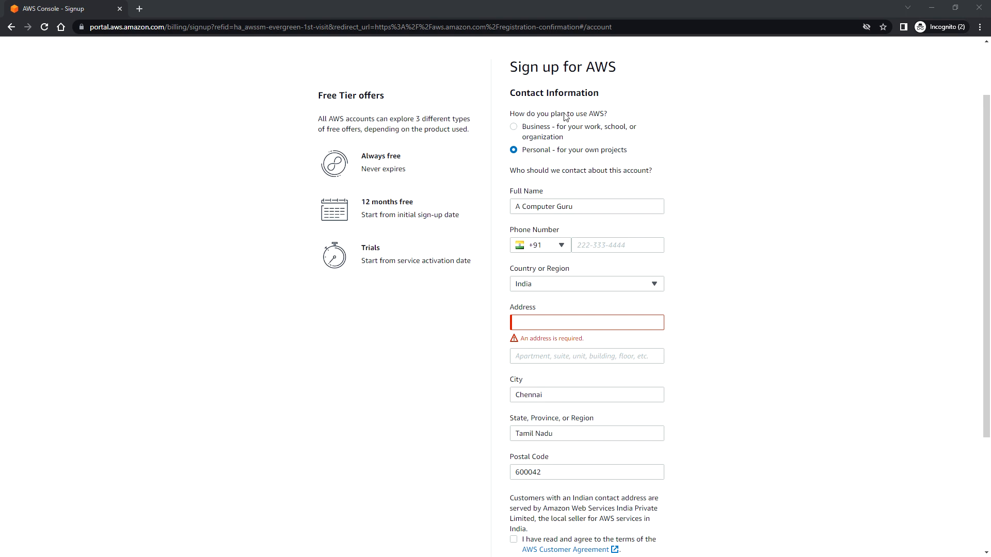
pyautogui.moveTo(589, 147)
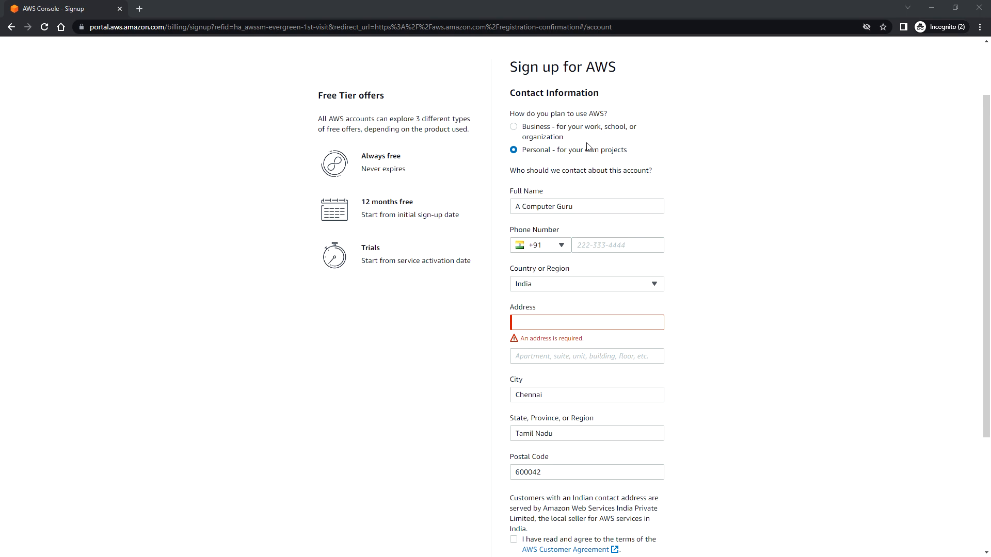
pyautogui.moveTo(500, 208)
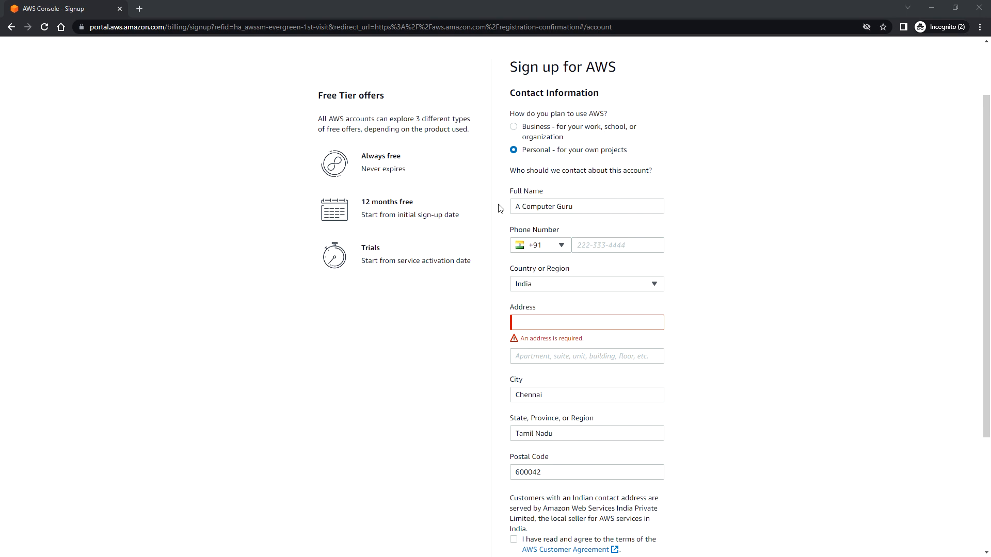
pyautogui.moveTo(546, 262)
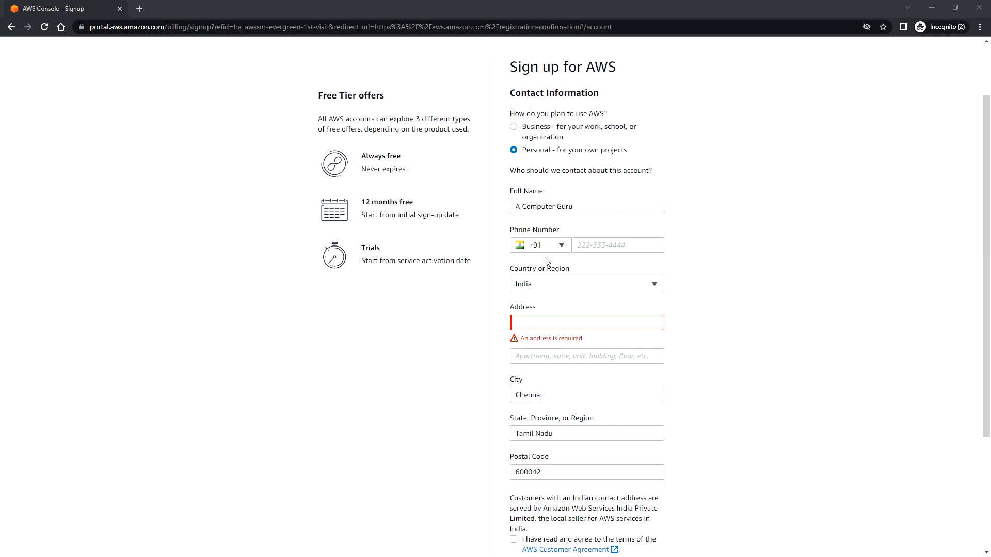
pyautogui.moveTo(587, 292)
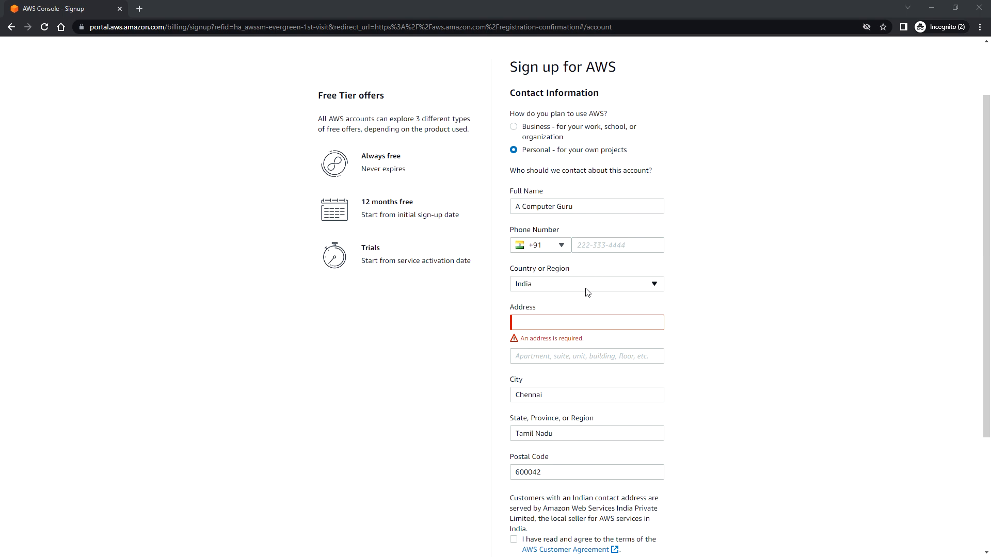
pyautogui.moveTo(706, 367)
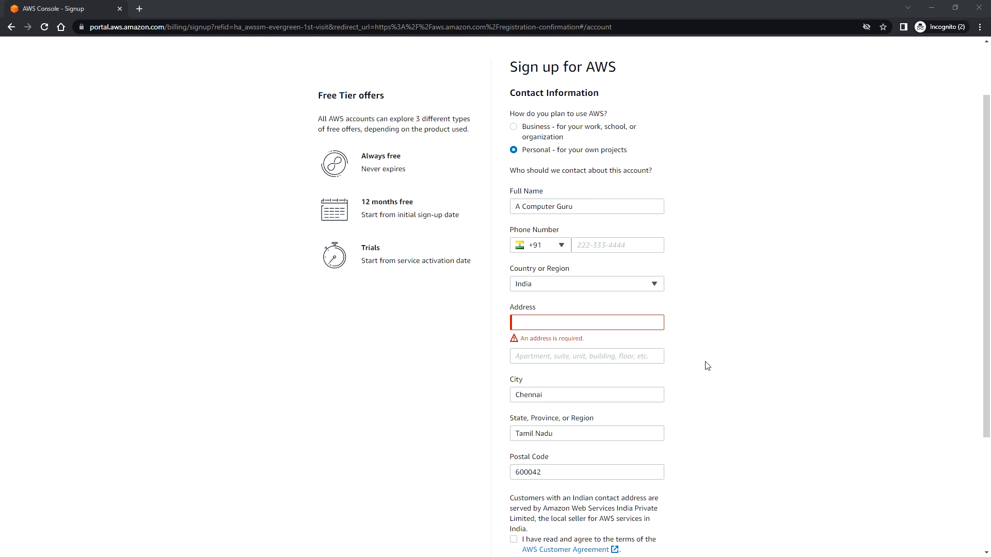
pyautogui.scroll(-3)
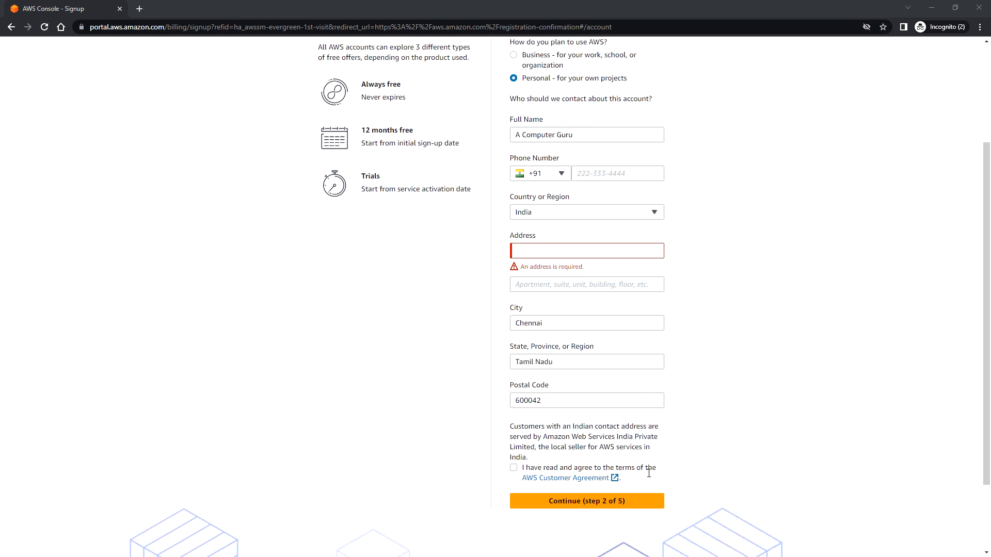
pyautogui.scroll(-3)
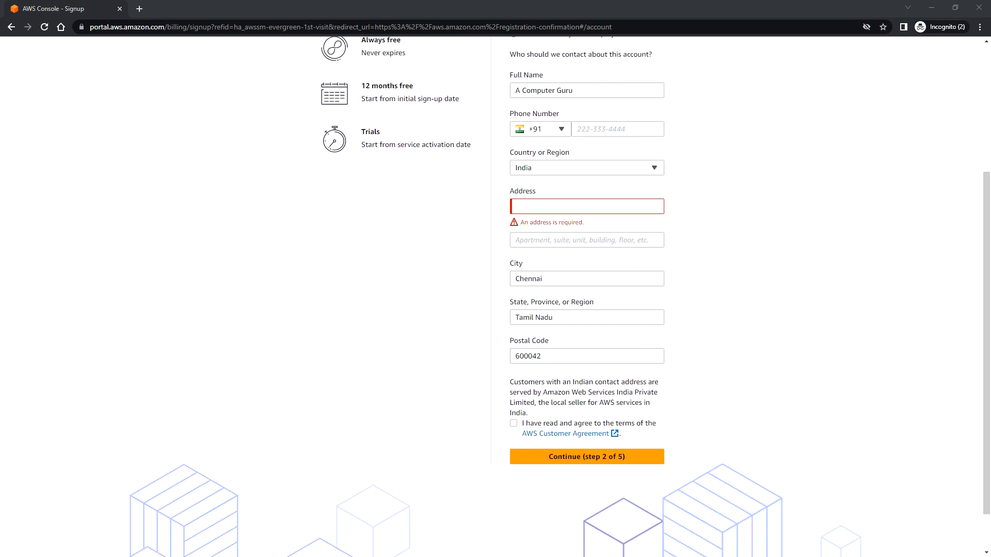
pyautogui.click(586, 457)
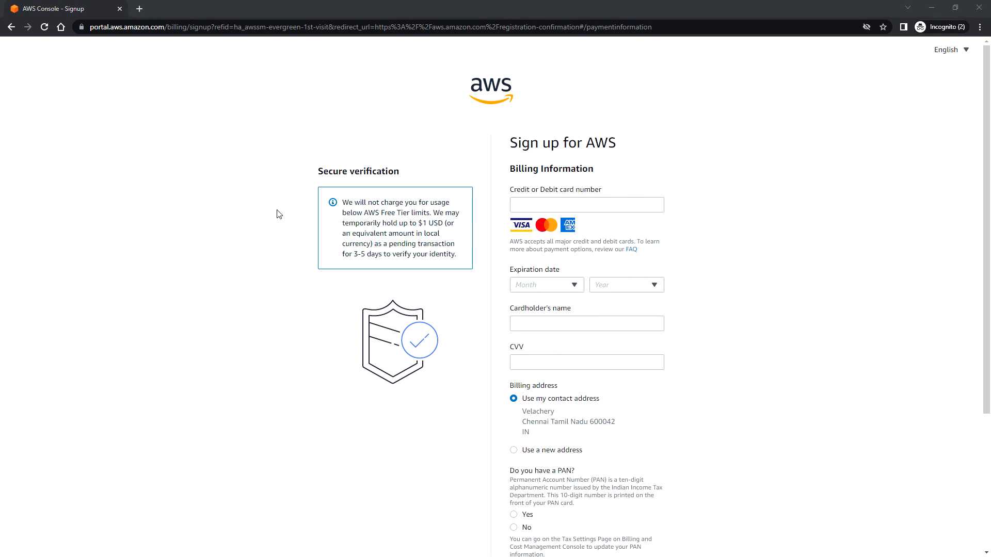
pyautogui.moveTo(701, 316)
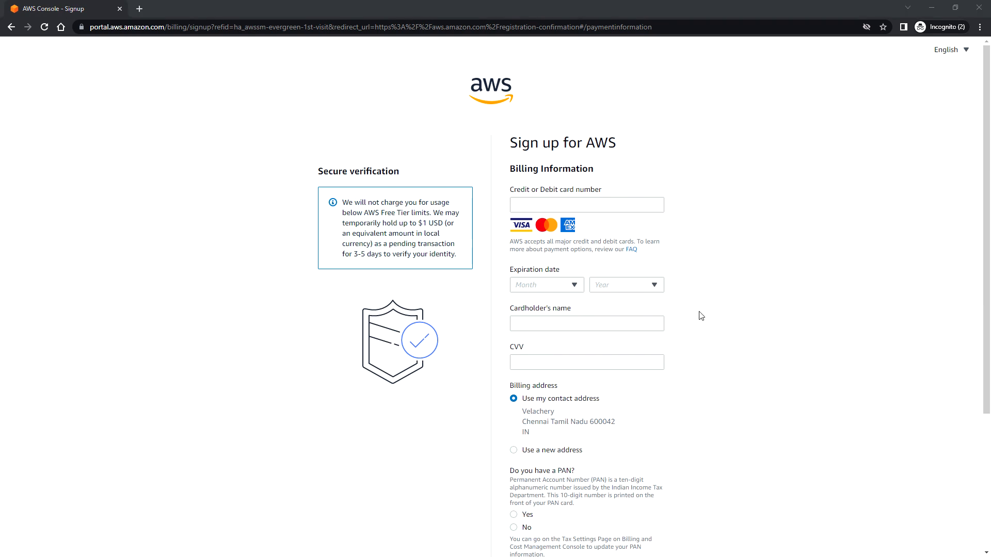
pyautogui.moveTo(673, 252)
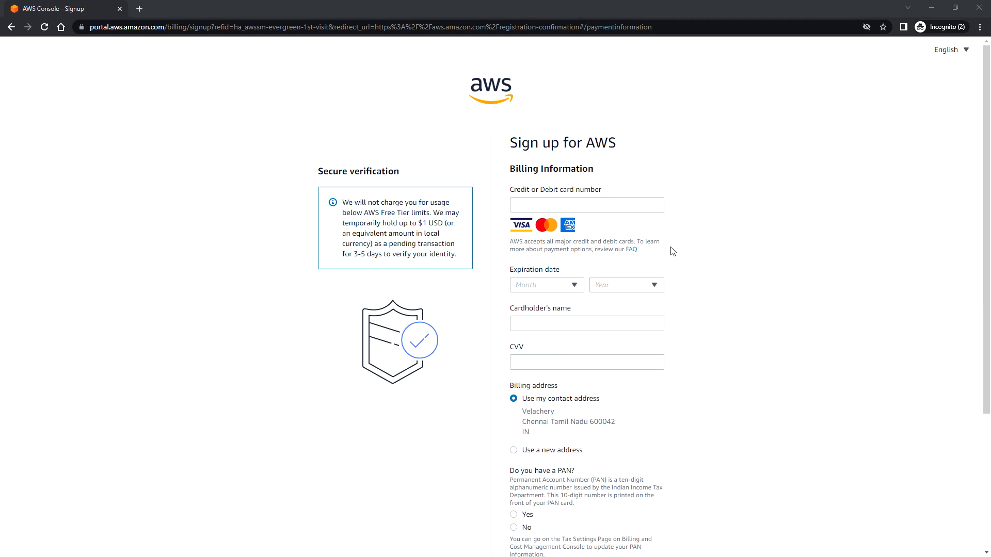
# Enter the credit card details, keep the contact address for billing, and verify to continue.
pyautogui.click(586, 205)
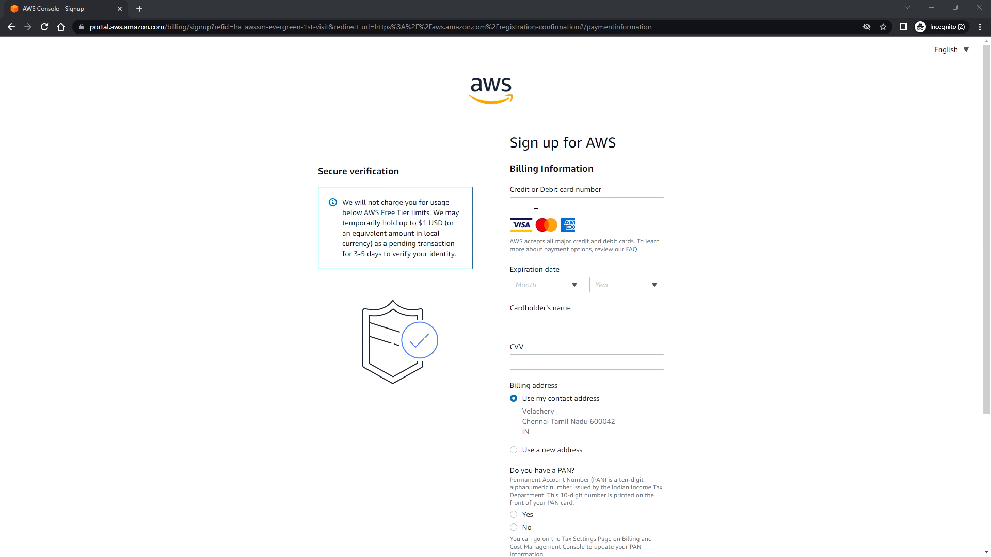
pyautogui.moveTo(693, 379)
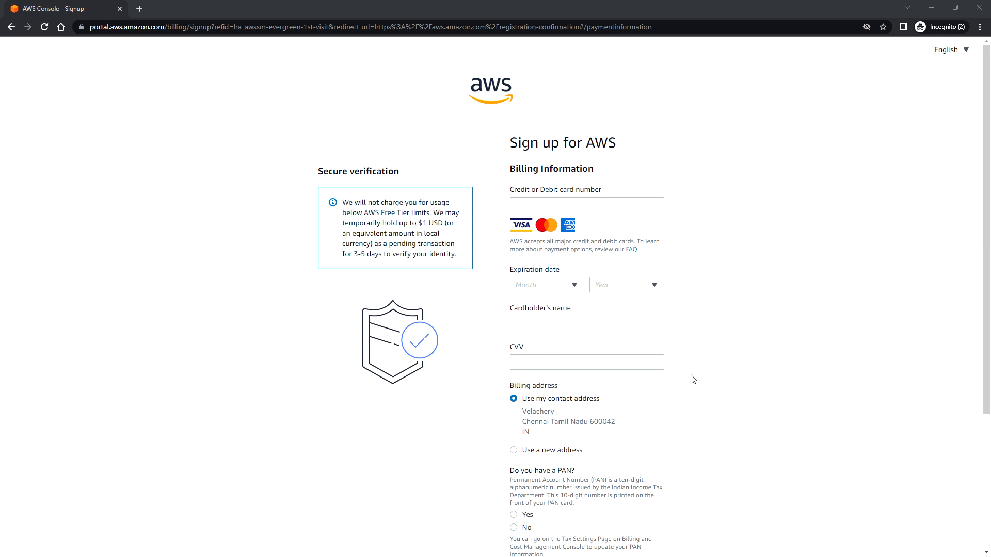
pyautogui.scroll(-3)
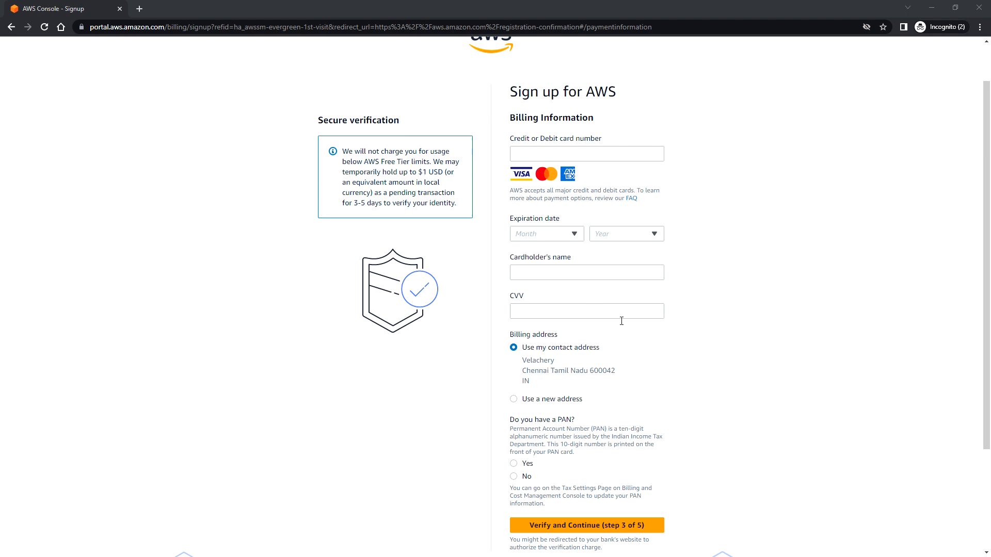
pyautogui.scroll(-3)
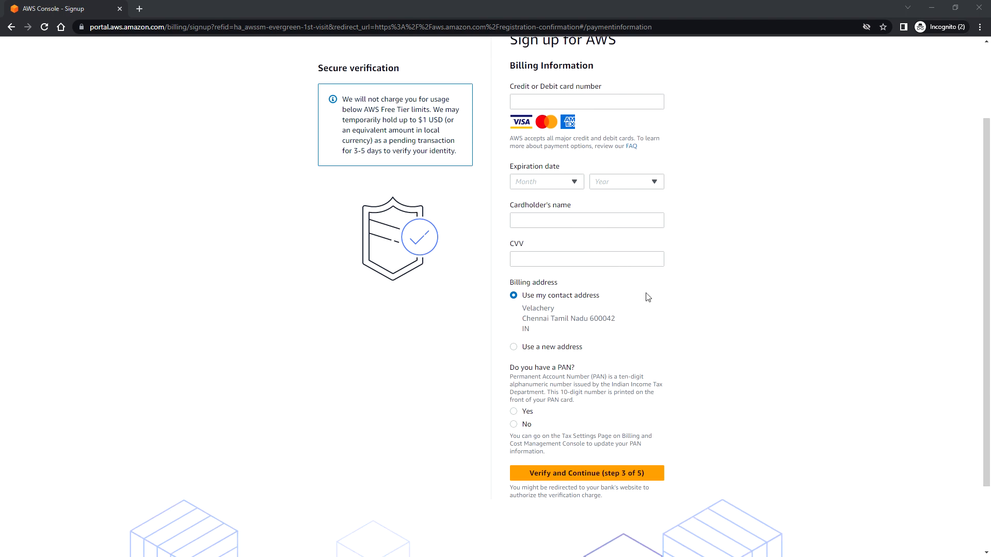
pyautogui.scroll(-3)
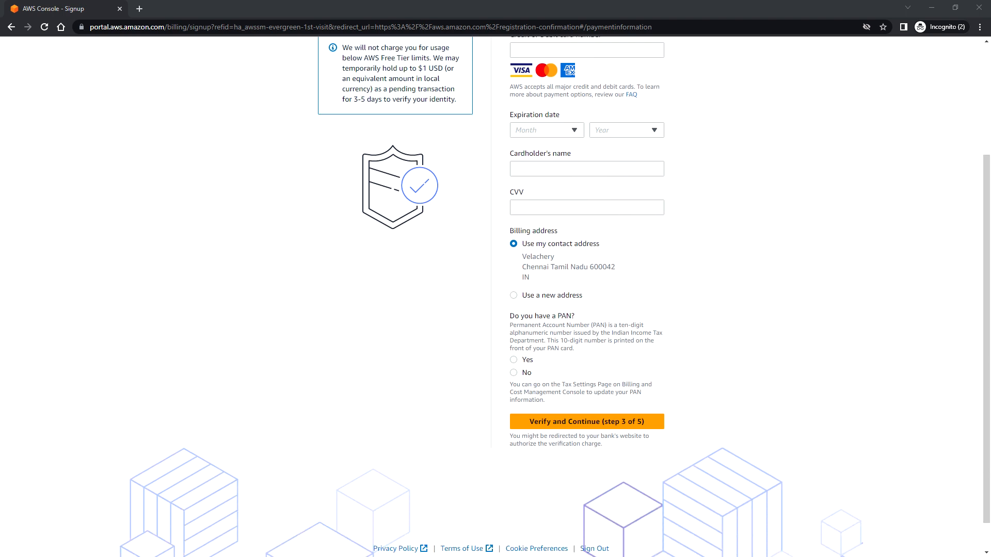
pyautogui.click(586, 422)
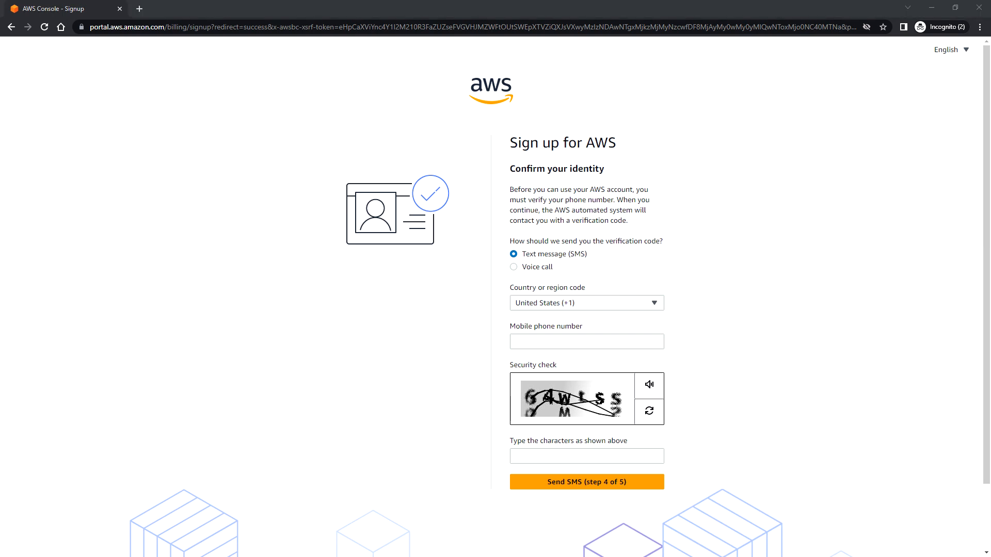
pyautogui.moveTo(593, 181)
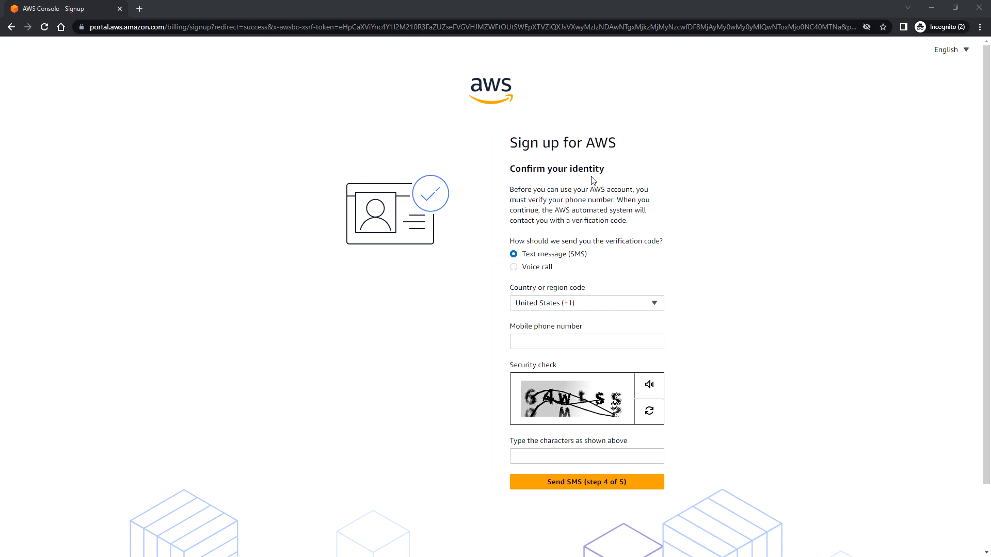
pyautogui.moveTo(628, 498)
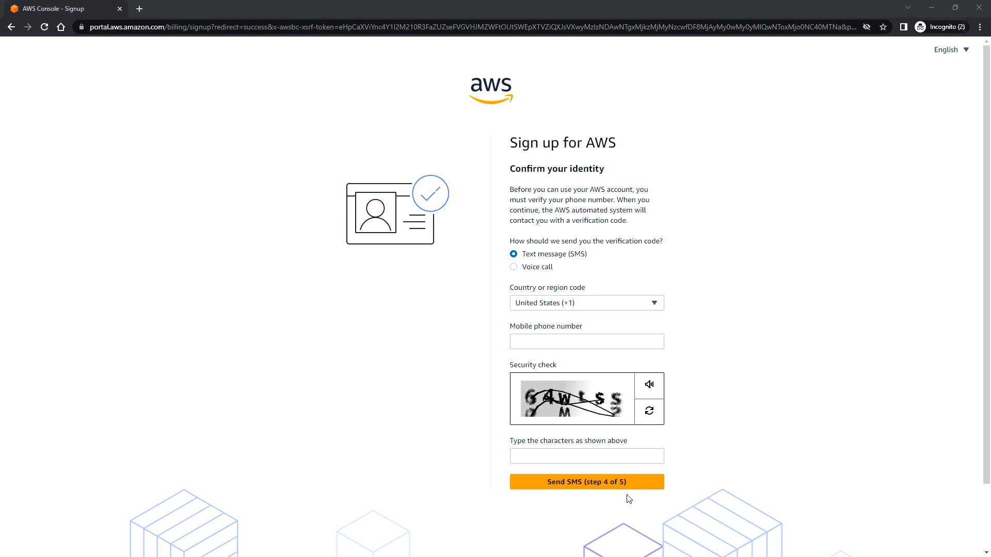
# Choose India (+91) as the phone country code and send the SMS verification code.
pyautogui.click(587, 302)
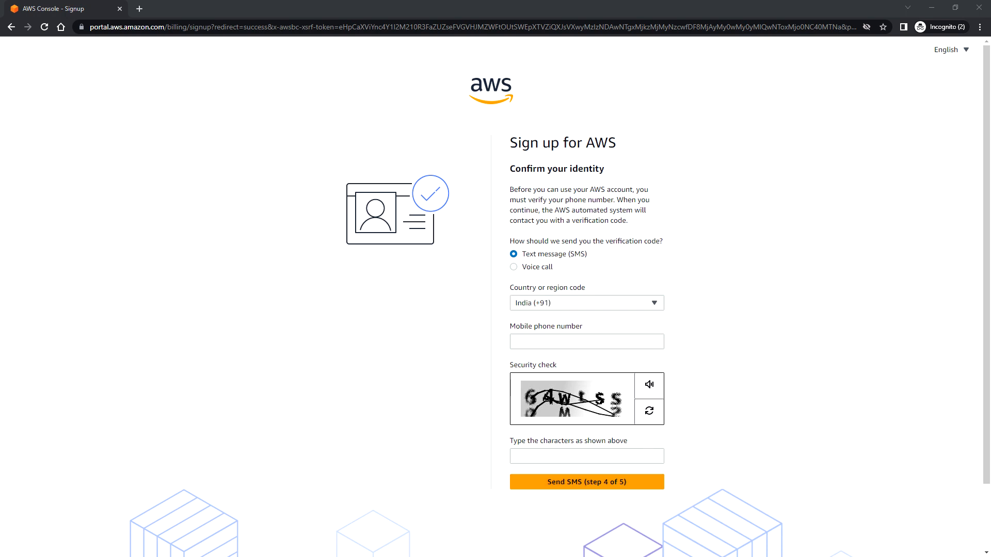
pyautogui.moveTo(681, 341)
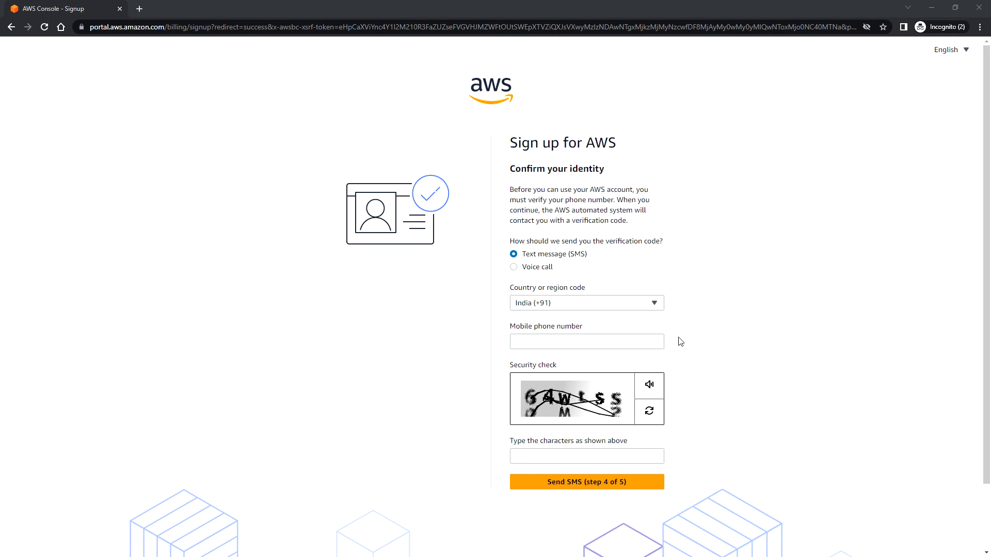
pyautogui.moveTo(651, 244)
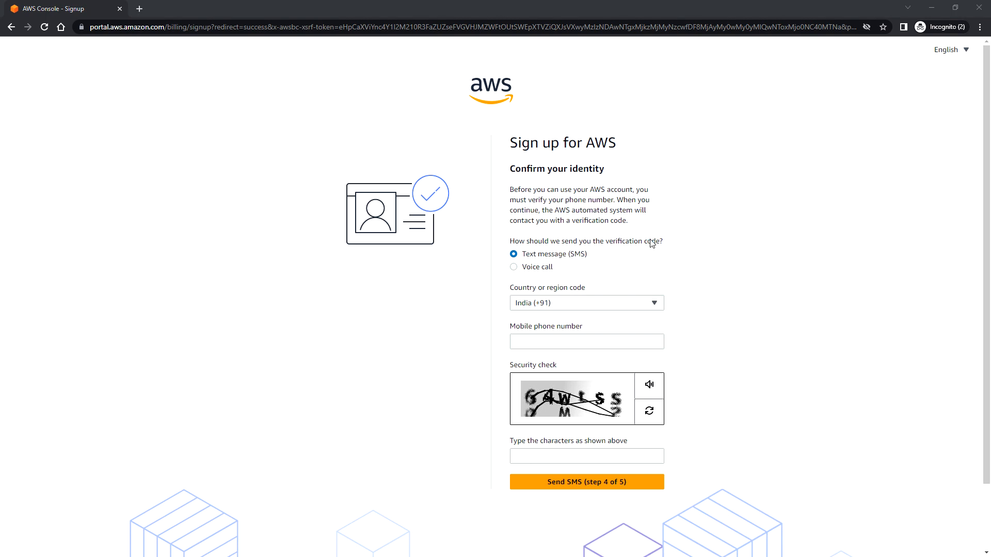
pyautogui.moveTo(535, 291)
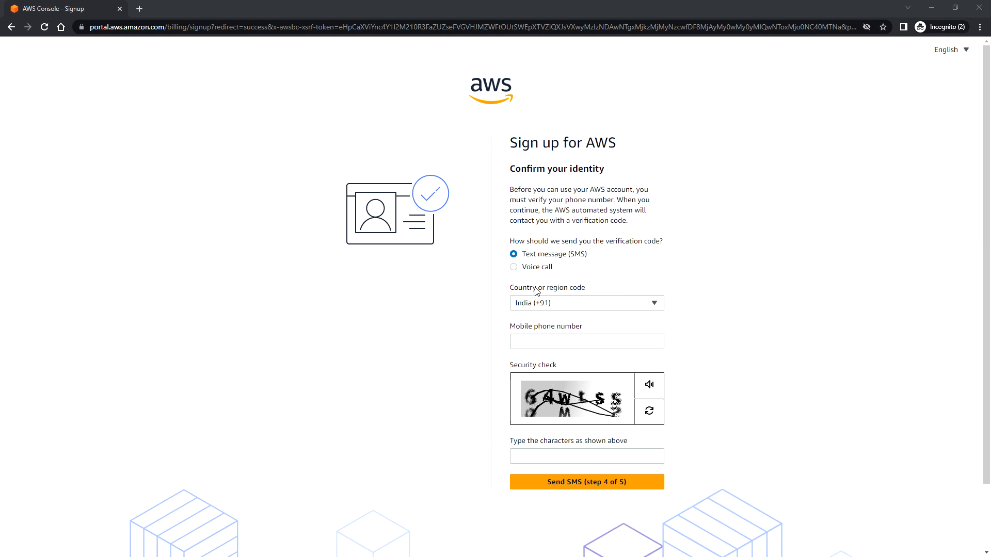
pyautogui.moveTo(595, 310)
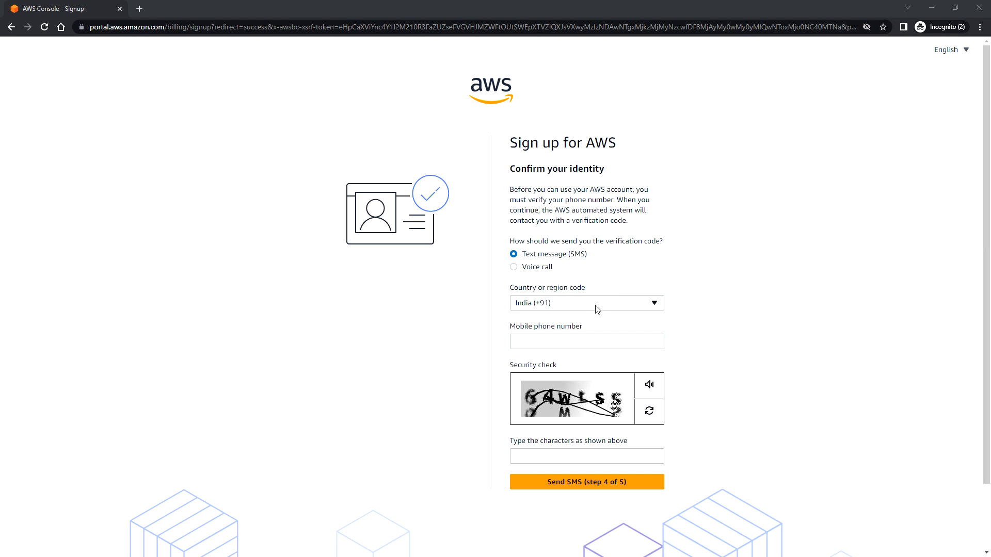
pyautogui.moveTo(585, 268)
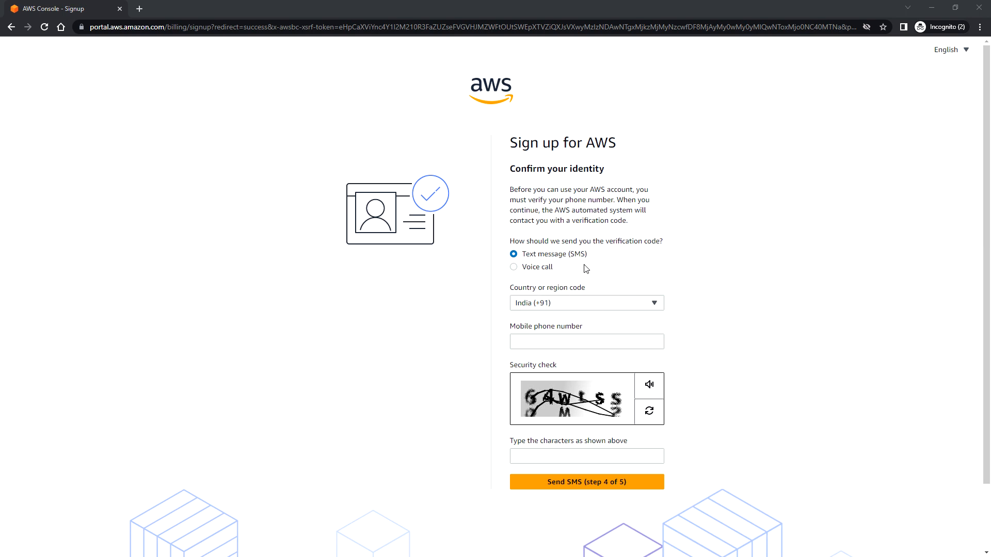
pyautogui.click(587, 482)
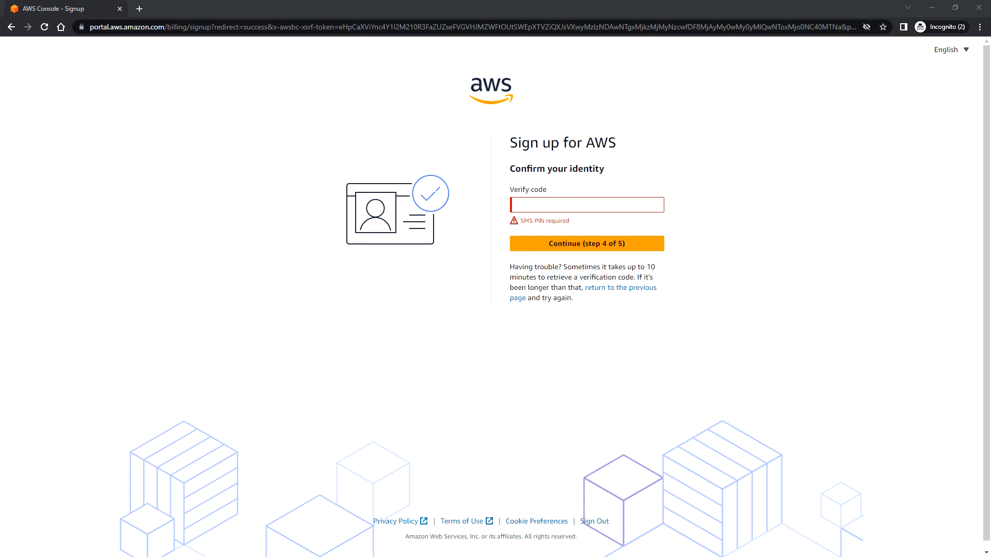
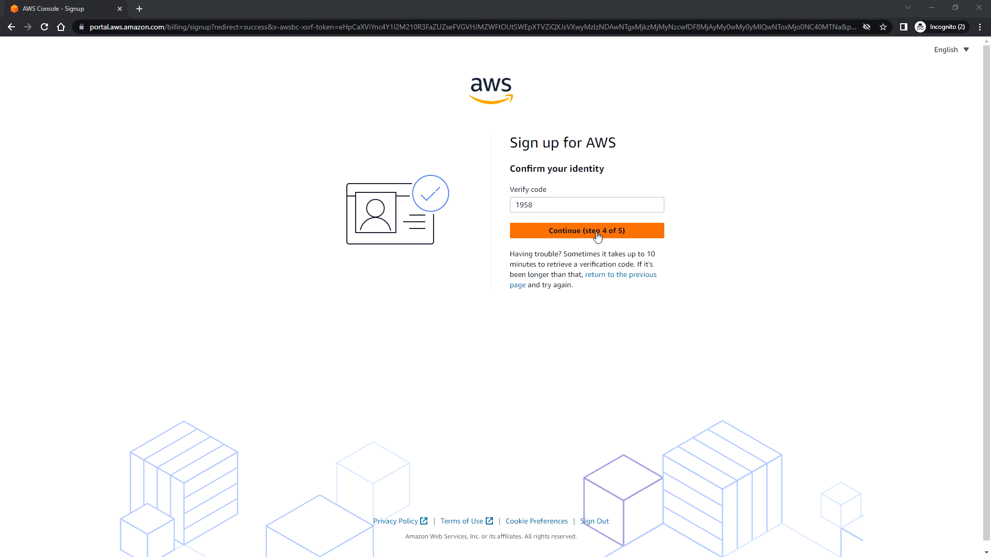
pyautogui.click(585, 231)
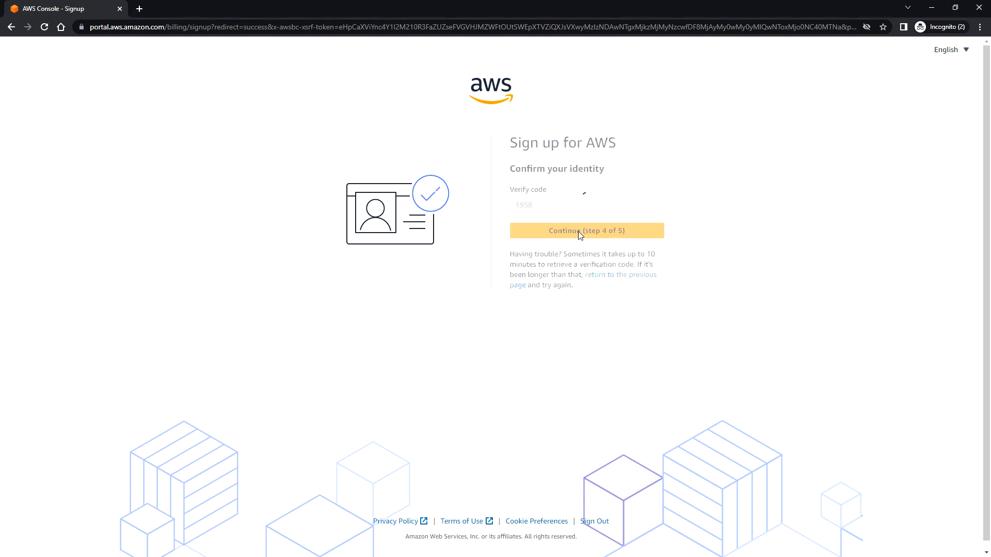
pyautogui.click(585, 230)
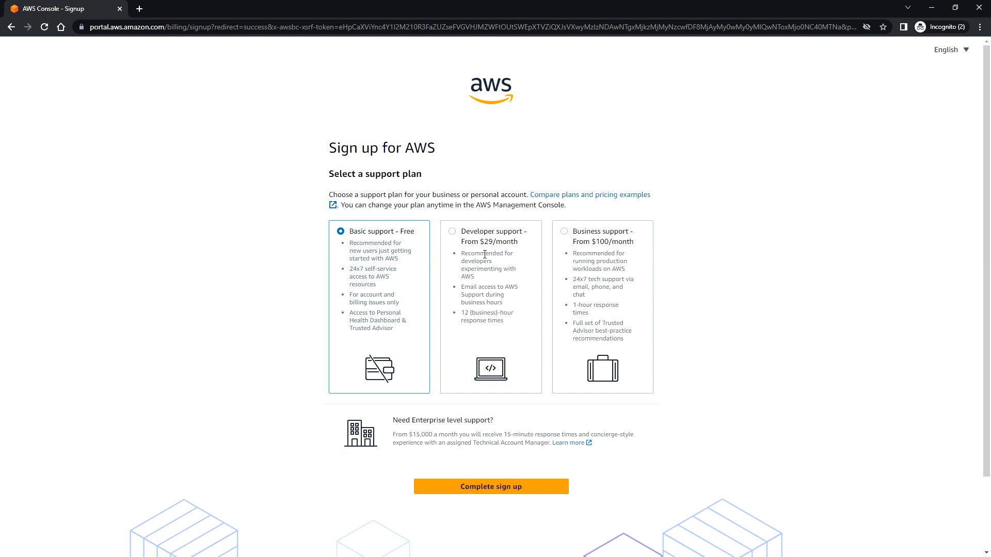
pyautogui.moveTo(268, 348)
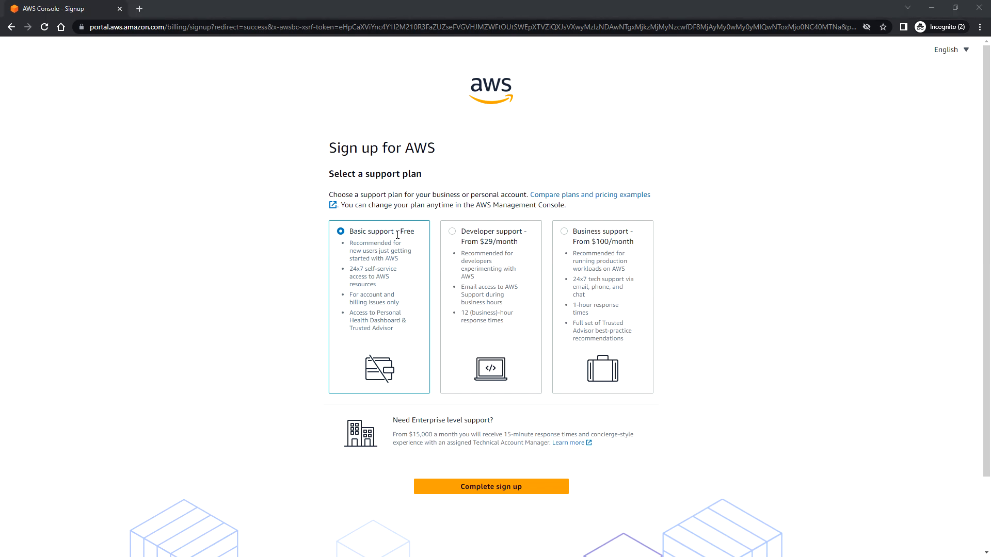
pyautogui.moveTo(323, 256)
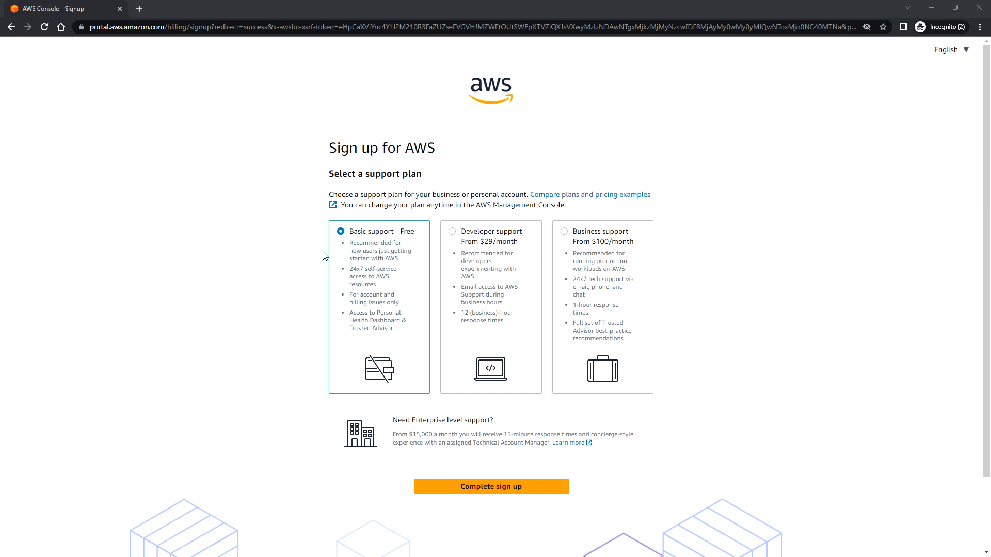
pyautogui.moveTo(435, 229)
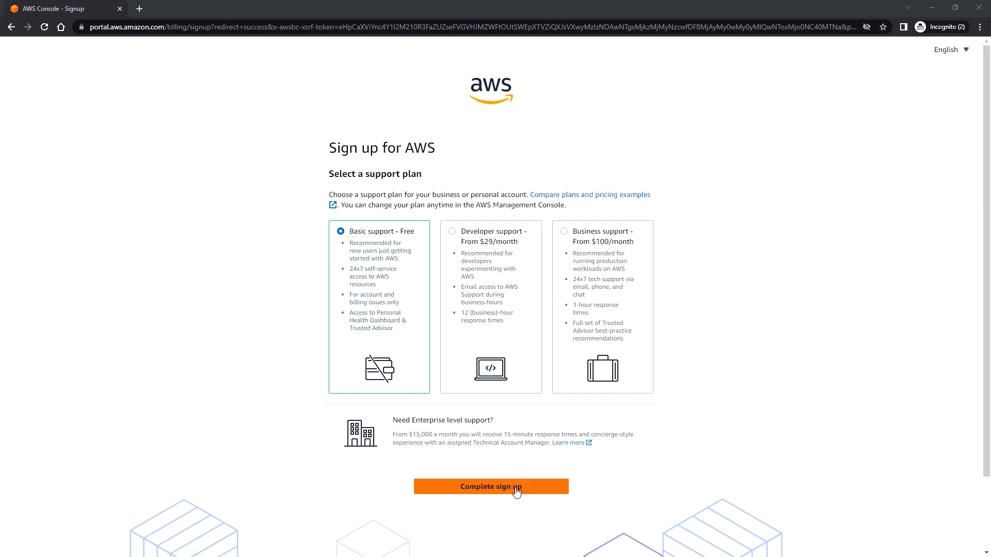
# Complete sign-up on the Basic support - Free plan.
pyautogui.click(492, 486)
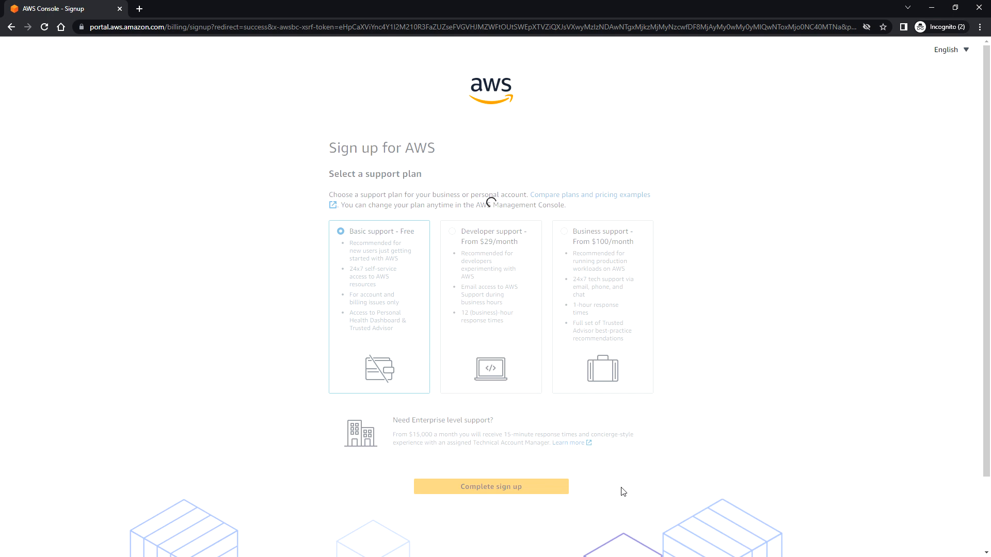
pyautogui.click(490, 486)
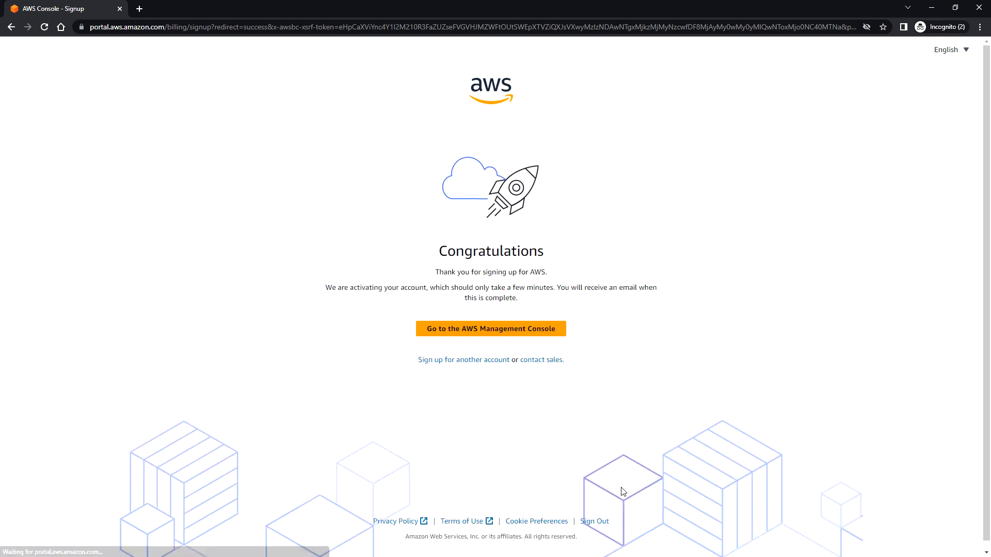
pyautogui.moveTo(615, 236)
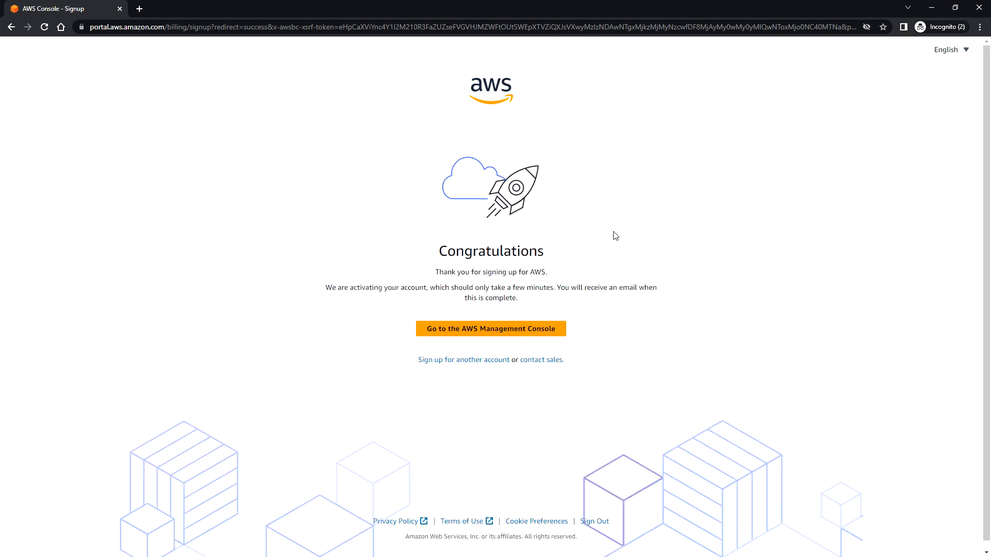
pyautogui.moveTo(411, 284)
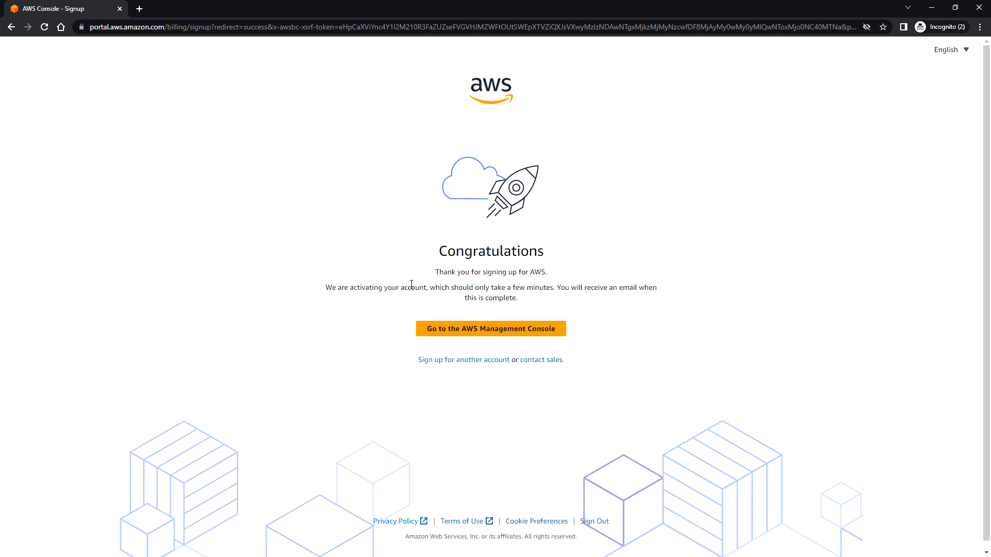
pyautogui.moveTo(559, 281)
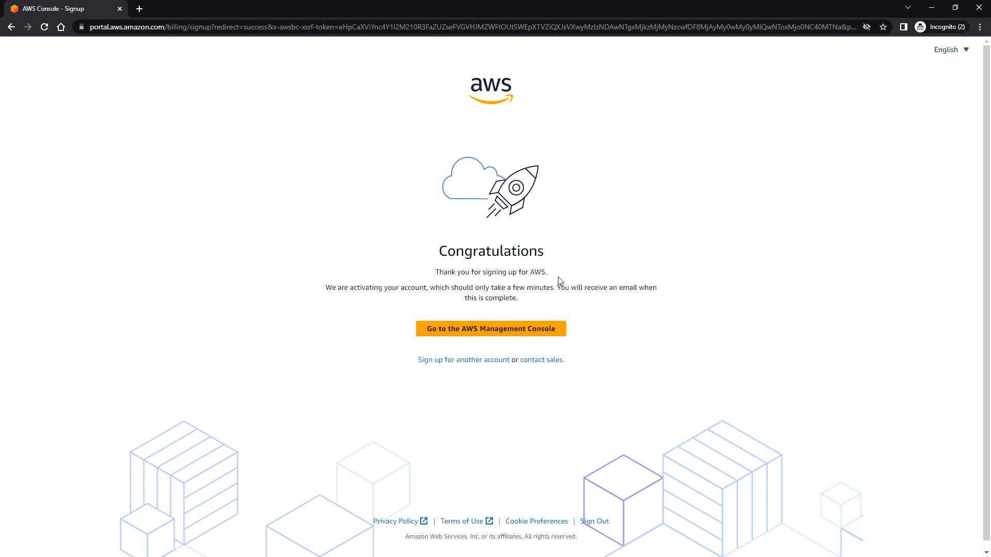
pyautogui.moveTo(348, 303)
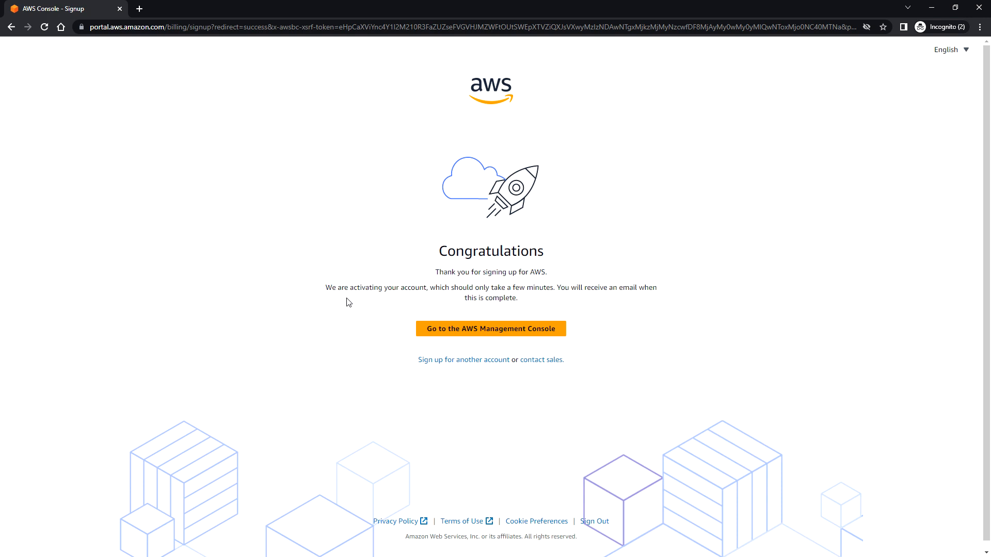
pyautogui.moveTo(400, 300)
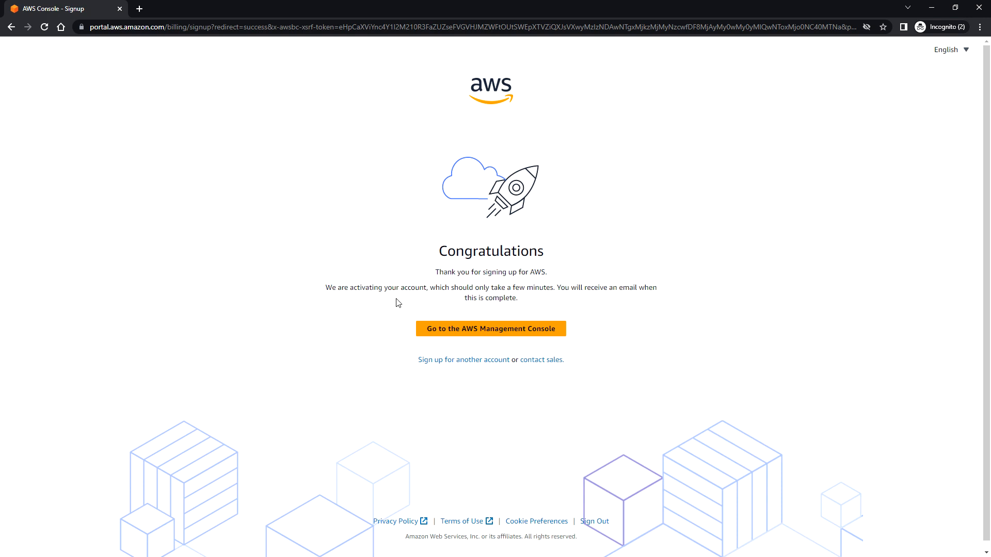
pyautogui.moveTo(584, 313)
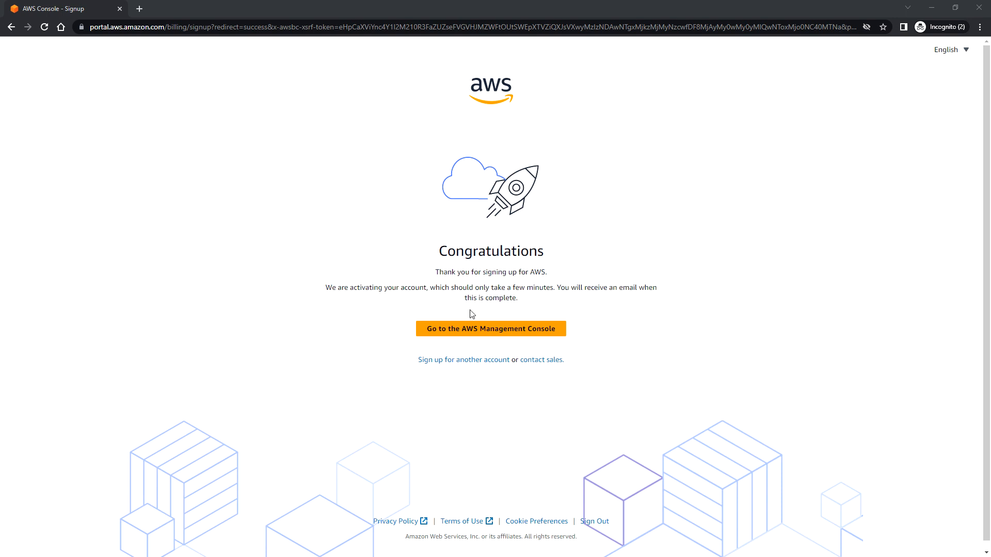
pyautogui.moveTo(509, 334)
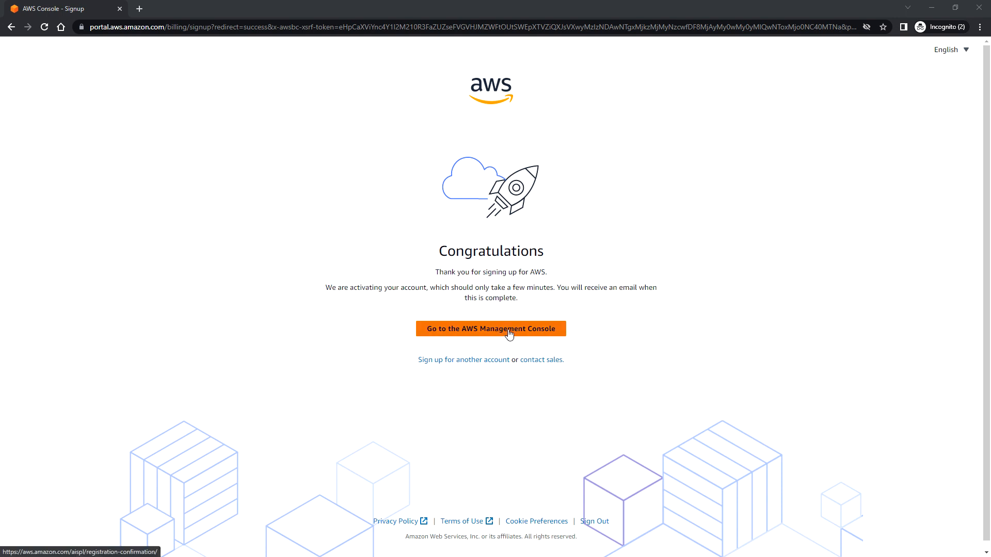
# Proceed toward the AWS Management Console and submit the role and interest preferences.
pyautogui.click(491, 328)
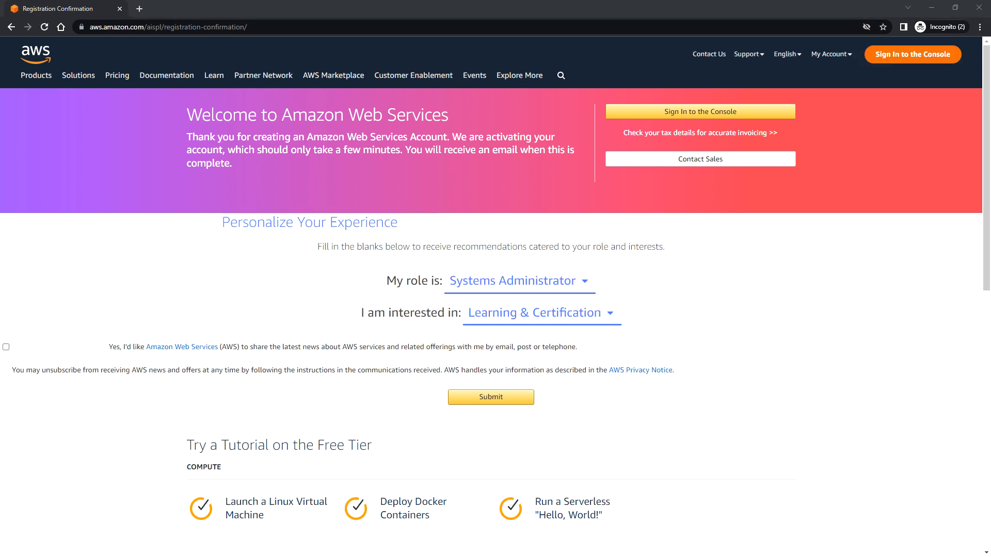
pyautogui.moveTo(389, 293)
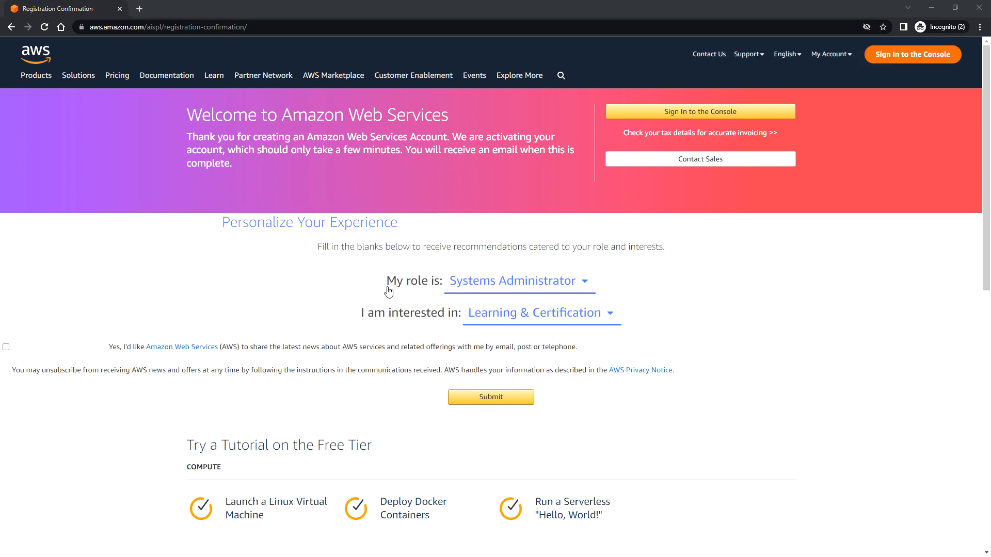
pyautogui.moveTo(474, 346)
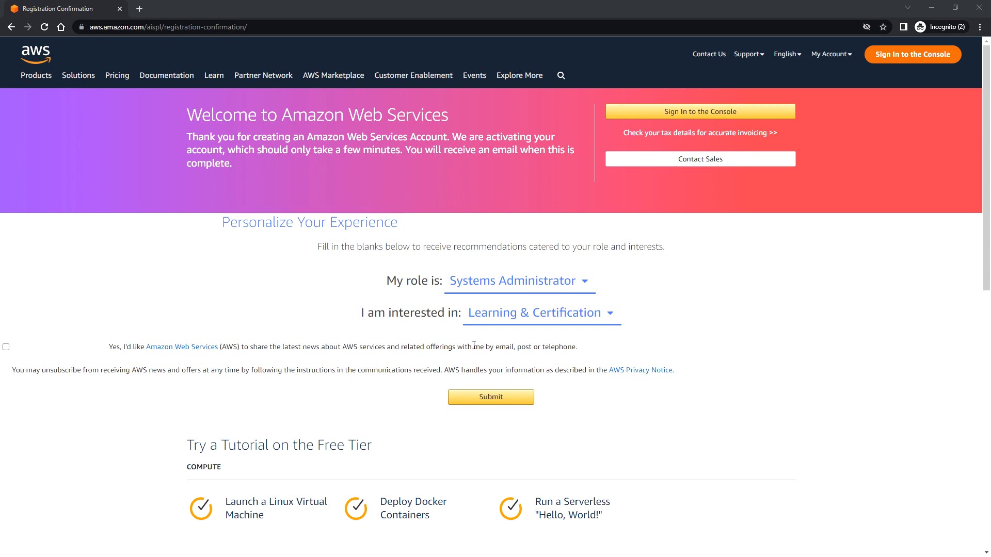
pyautogui.click(491, 397)
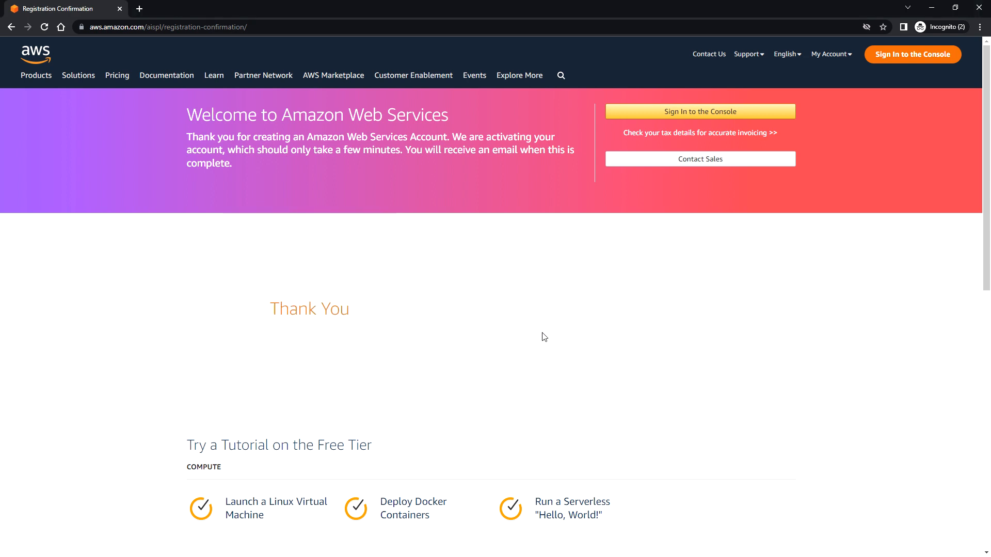
pyautogui.moveTo(522, 399)
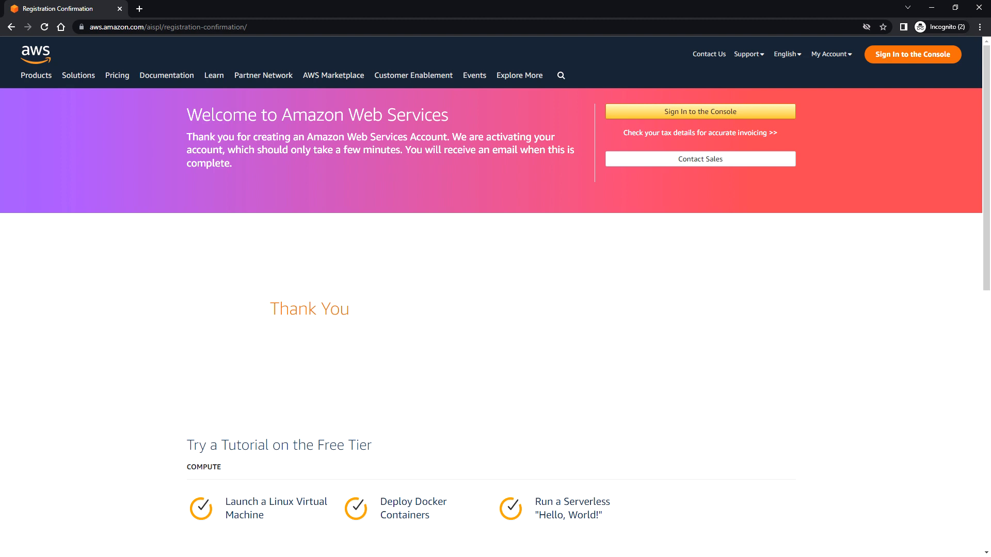
pyautogui.moveTo(703, 120)
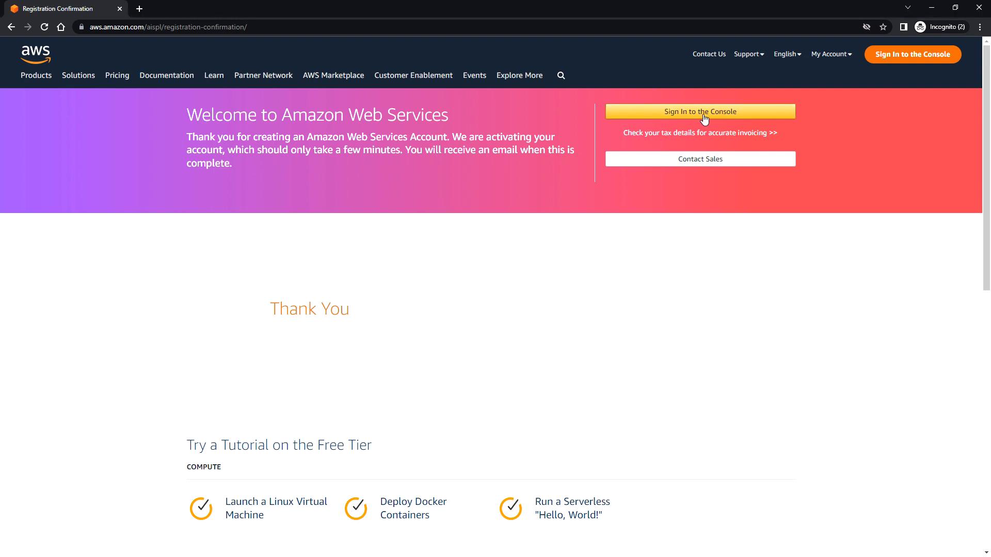
pyautogui.click(700, 111)
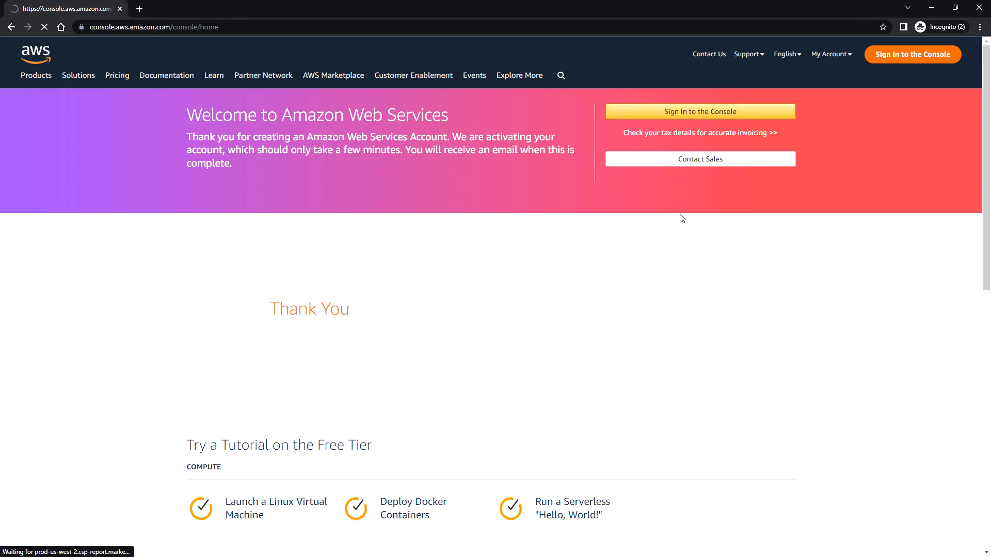
pyautogui.click(700, 111)
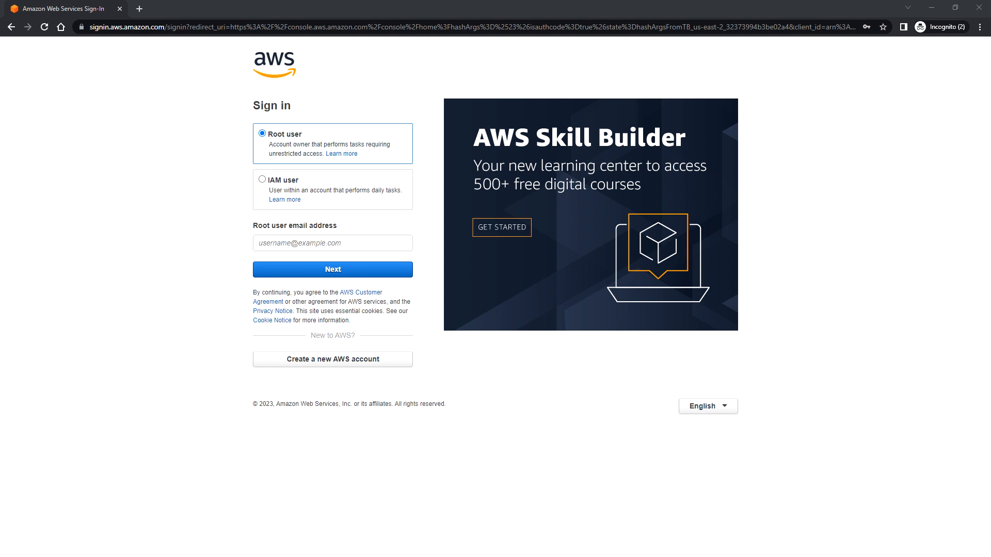
pyautogui.moveTo(520, 184)
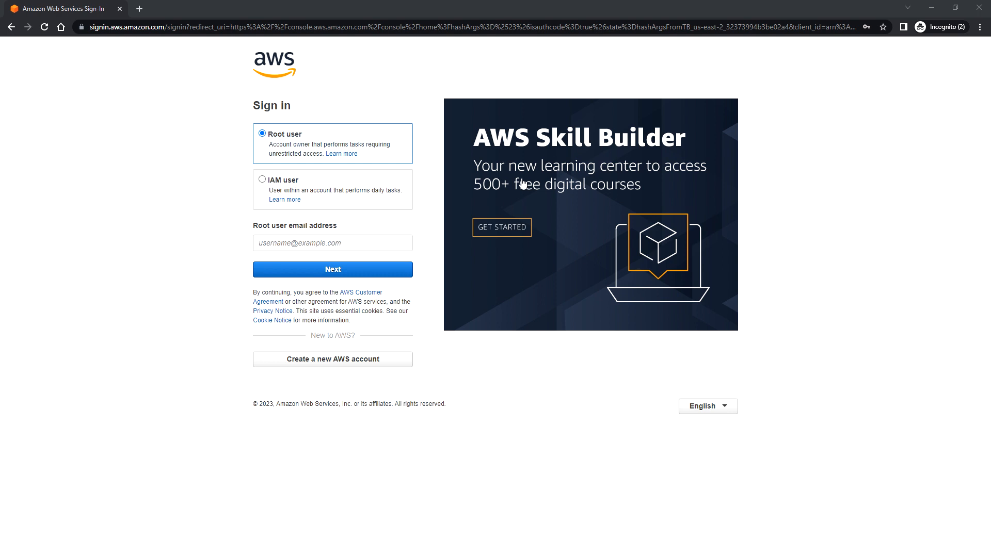
pyautogui.moveTo(222, 195)
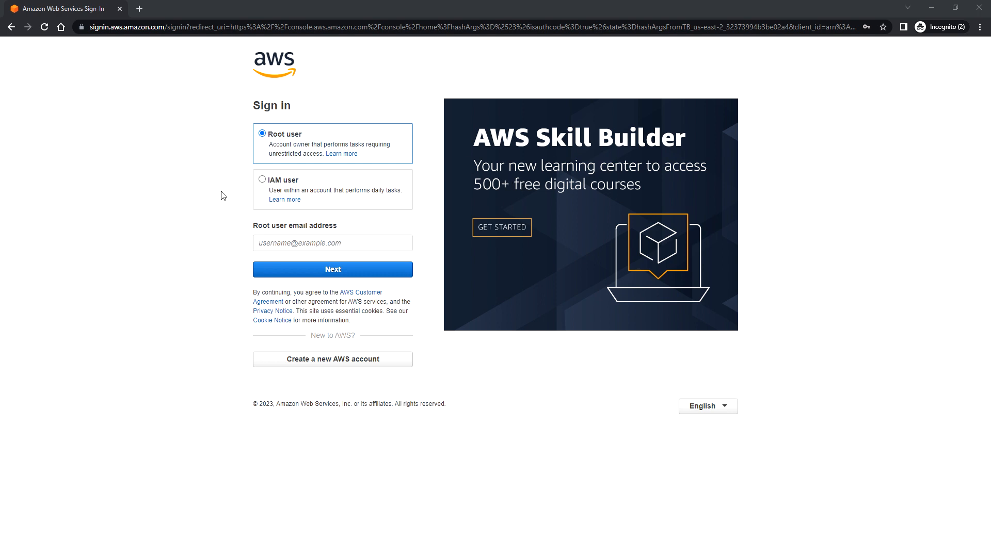
pyautogui.moveTo(302, 186)
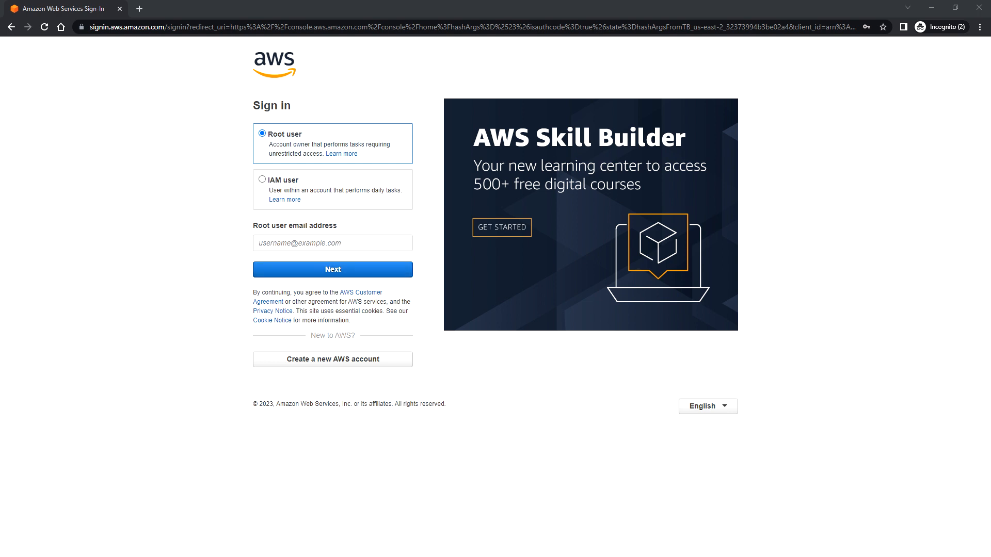
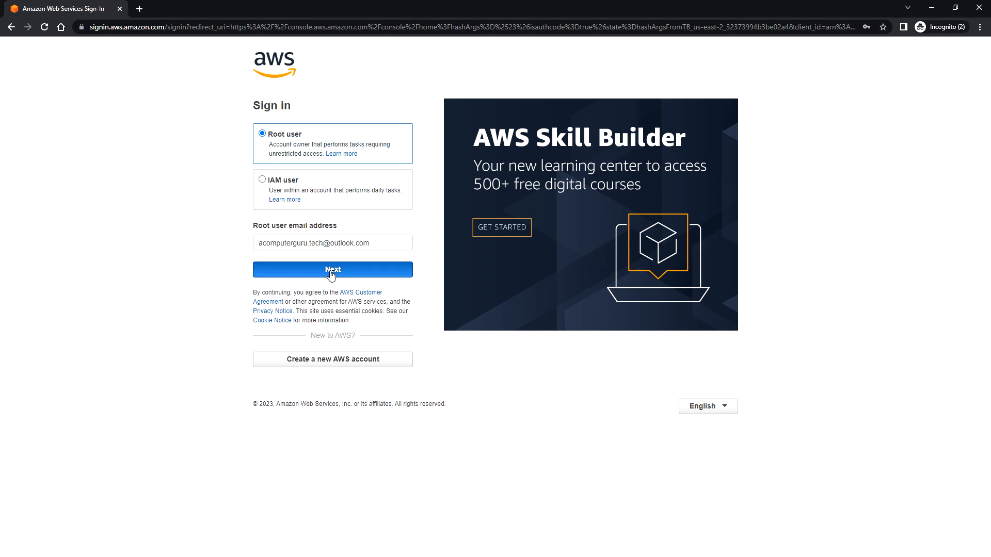
pyautogui.click(331, 269)
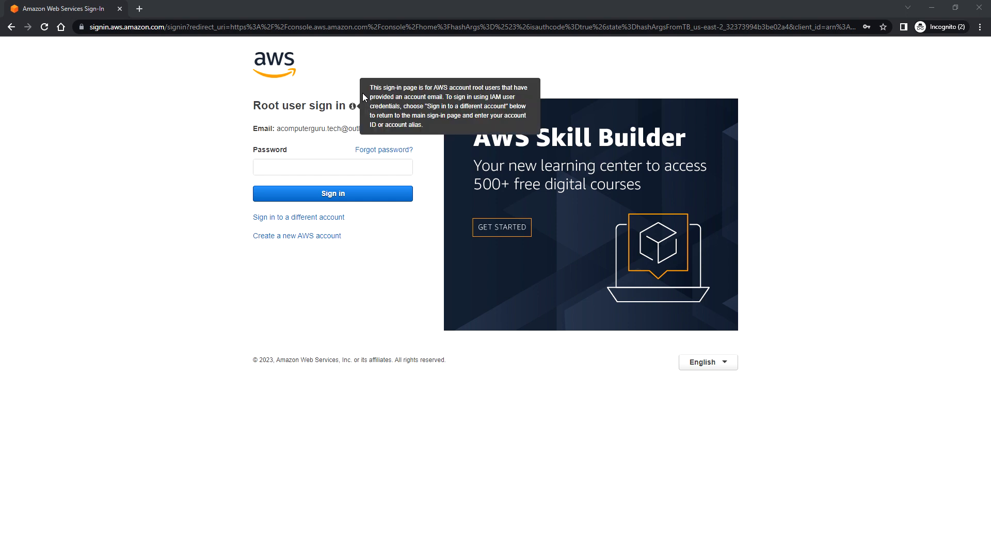
# Submit the root password and dismiss the Console Home welcome tour tips.
pyautogui.click(332, 167)
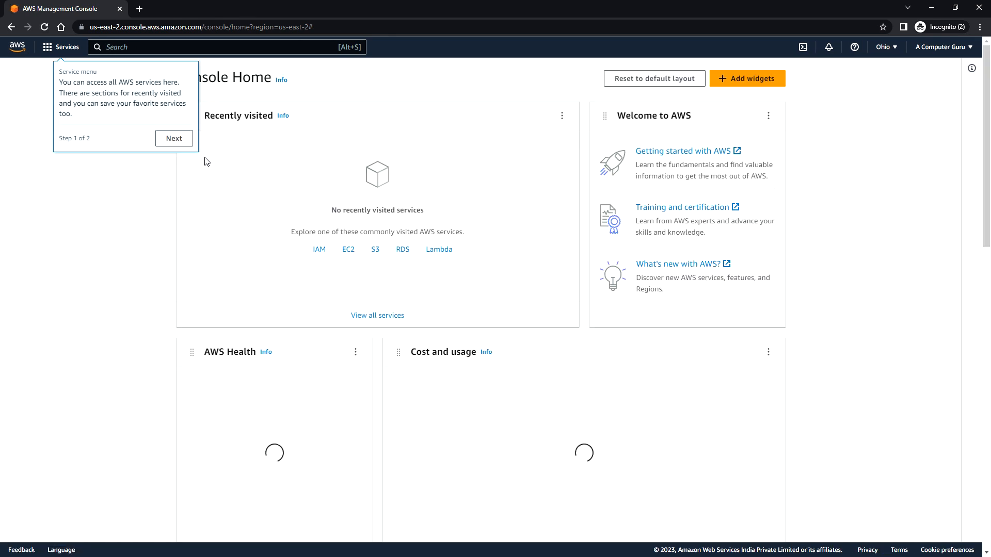
pyautogui.moveTo(9, 257)
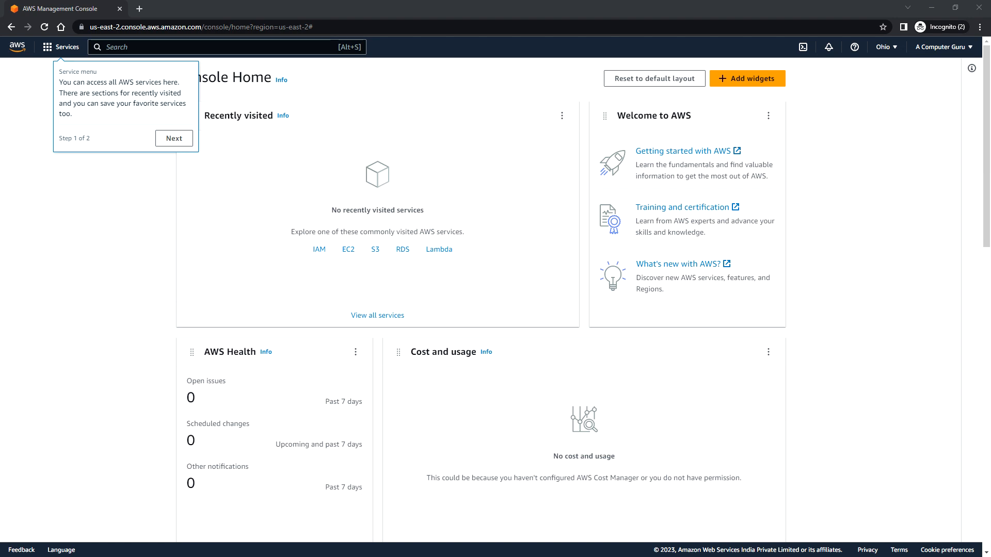
pyautogui.moveTo(136, 94)
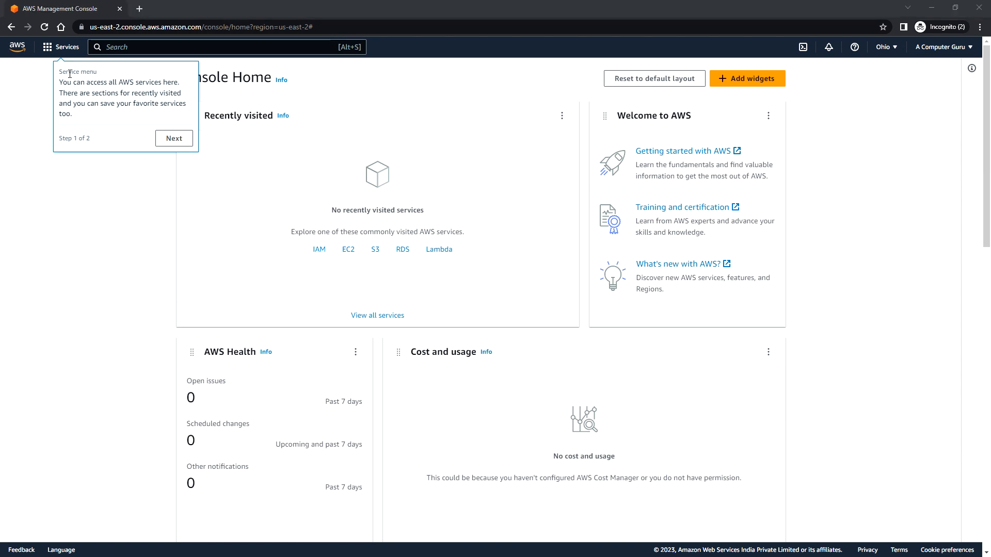
pyautogui.click(174, 138)
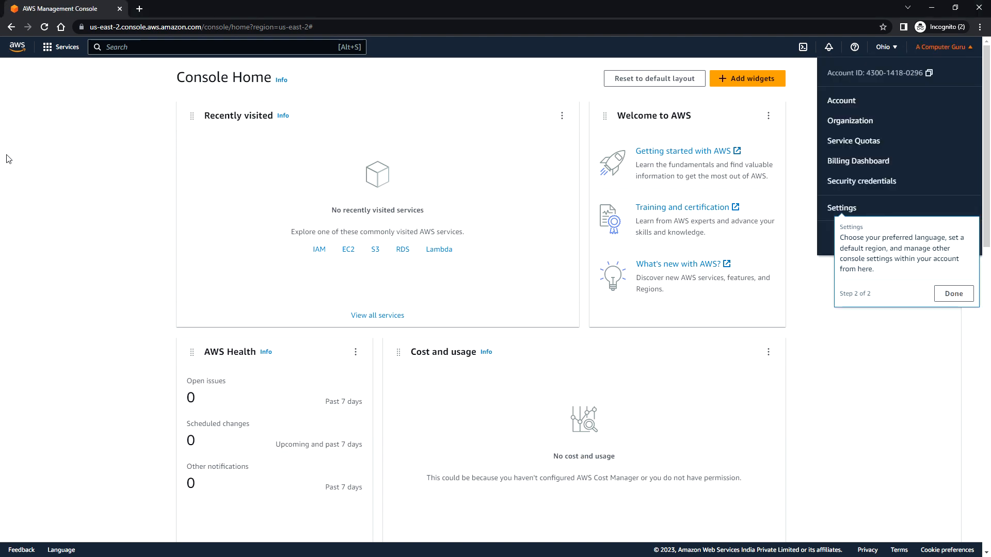
pyautogui.moveTo(897, 249)
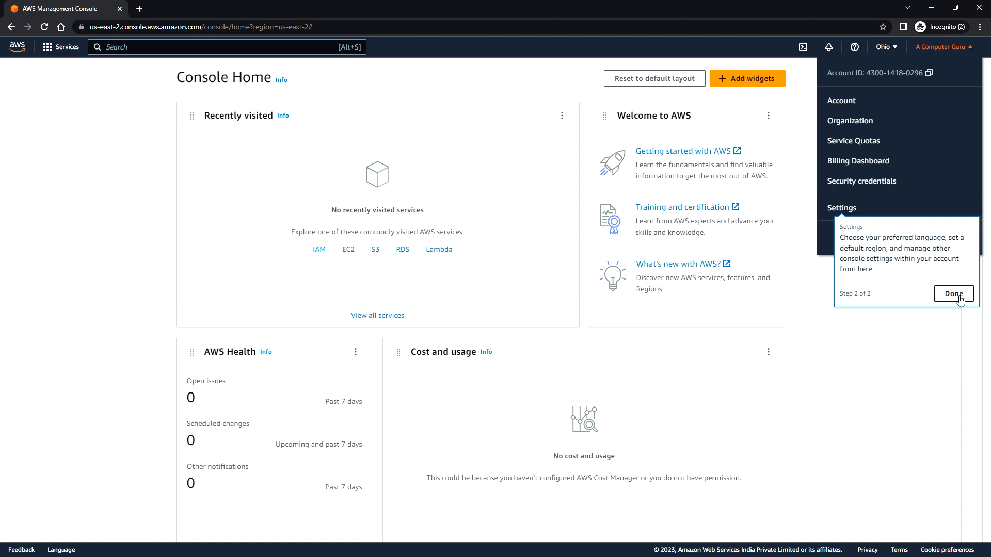
pyautogui.click(952, 294)
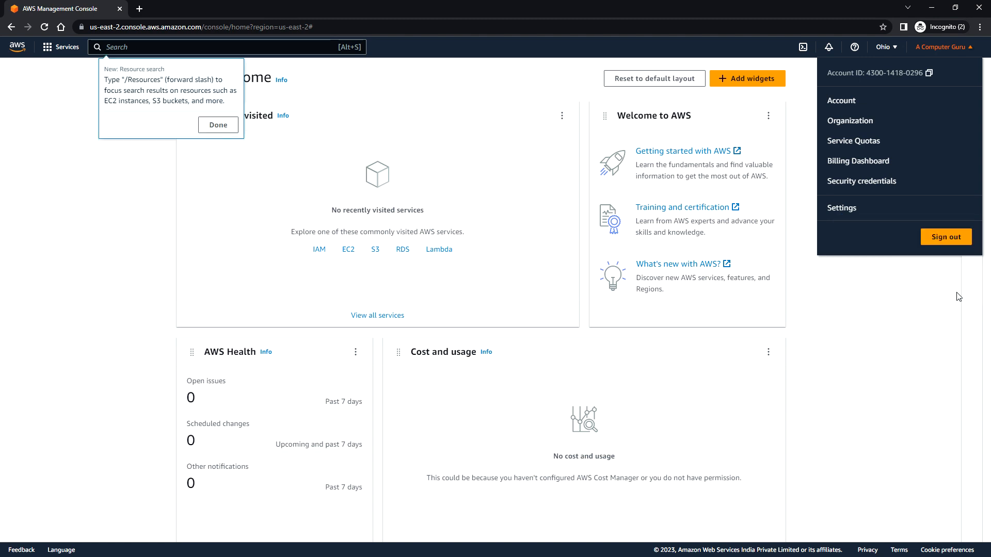
pyautogui.moveTo(87, 88)
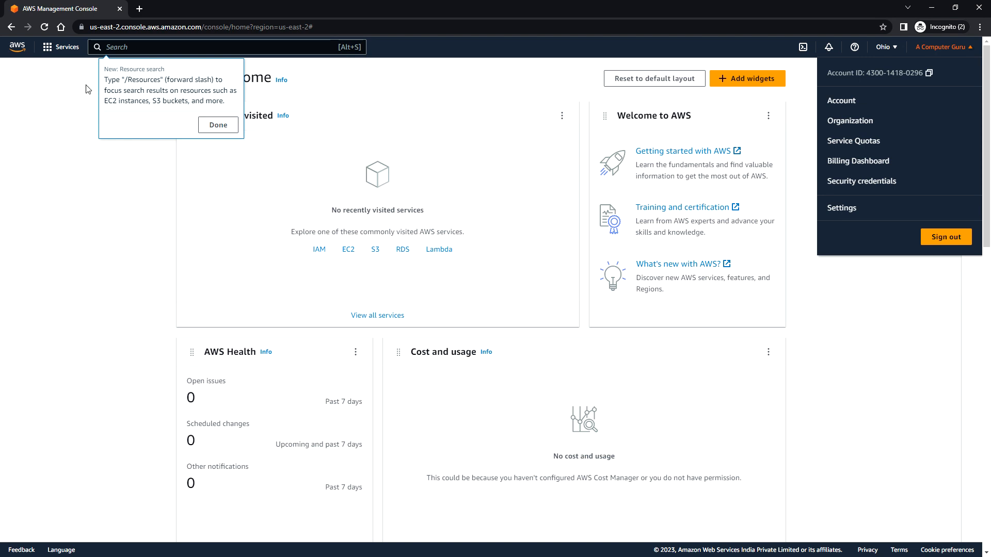
pyautogui.moveTo(147, 87)
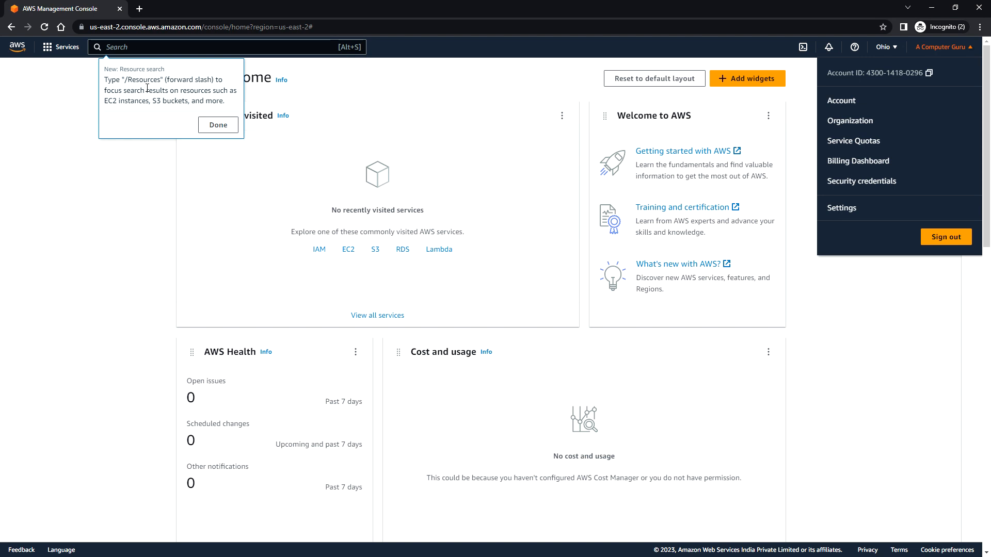
pyautogui.moveTo(218, 125)
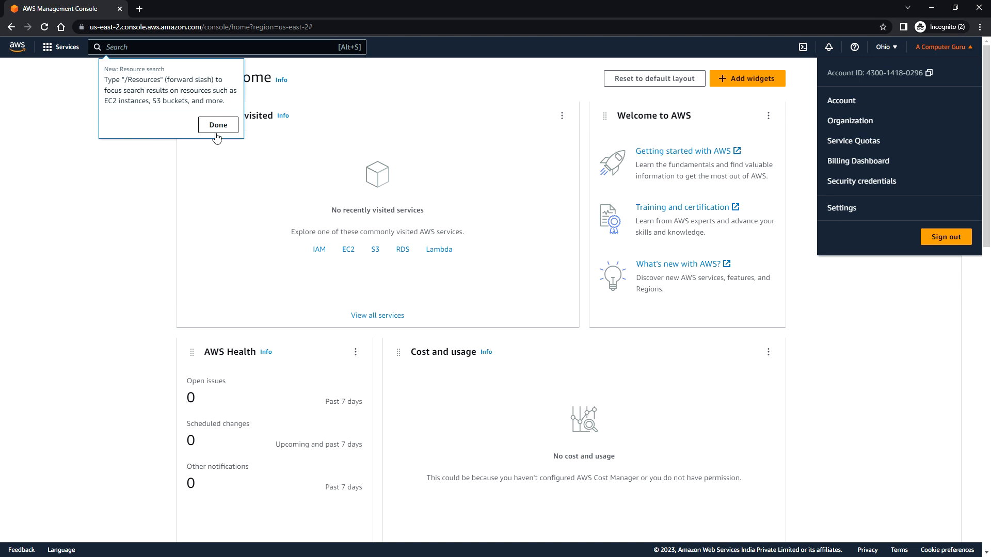
pyautogui.moveTo(178, 117)
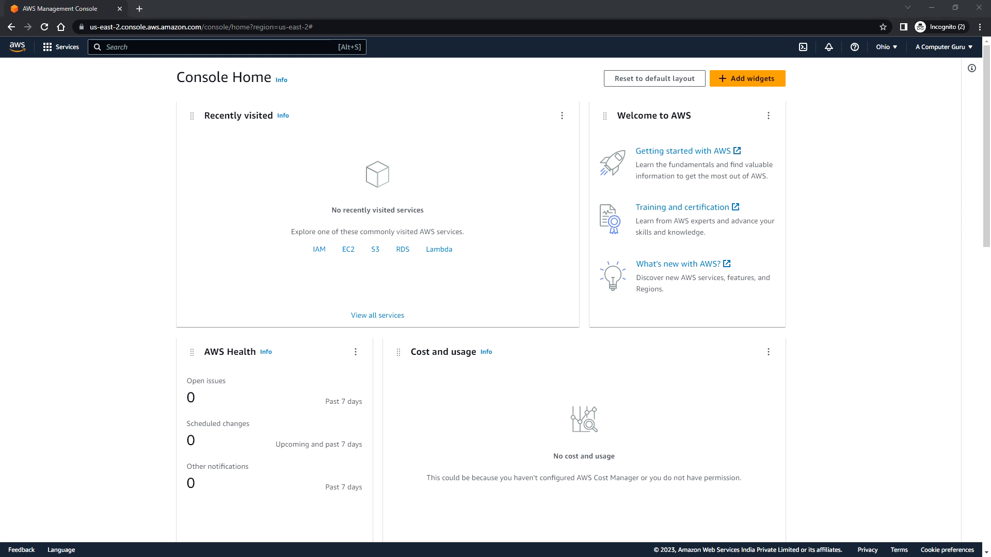
# Review the Services list, account menu and region list, keeping N. Virginia as the region.
pyautogui.click(884, 47)
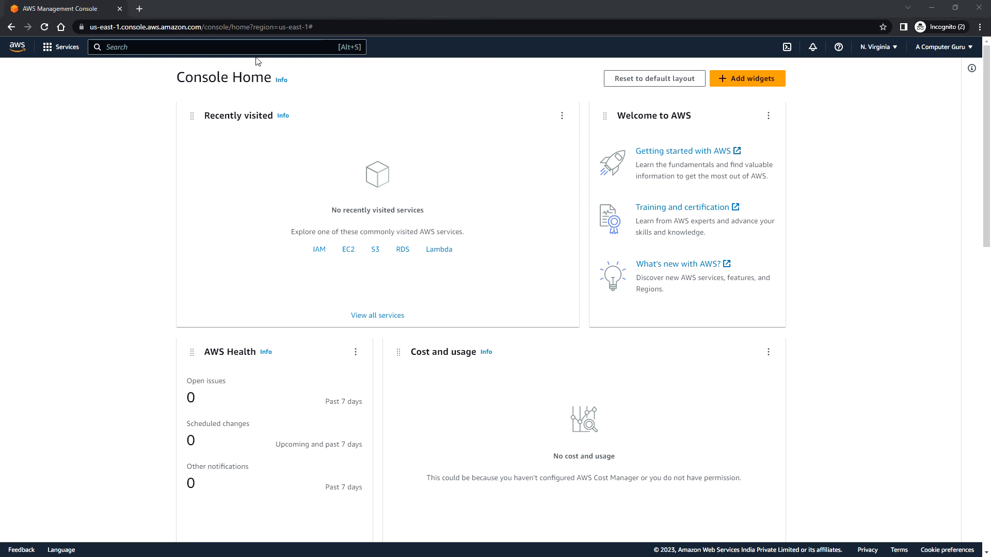
pyautogui.click(60, 46)
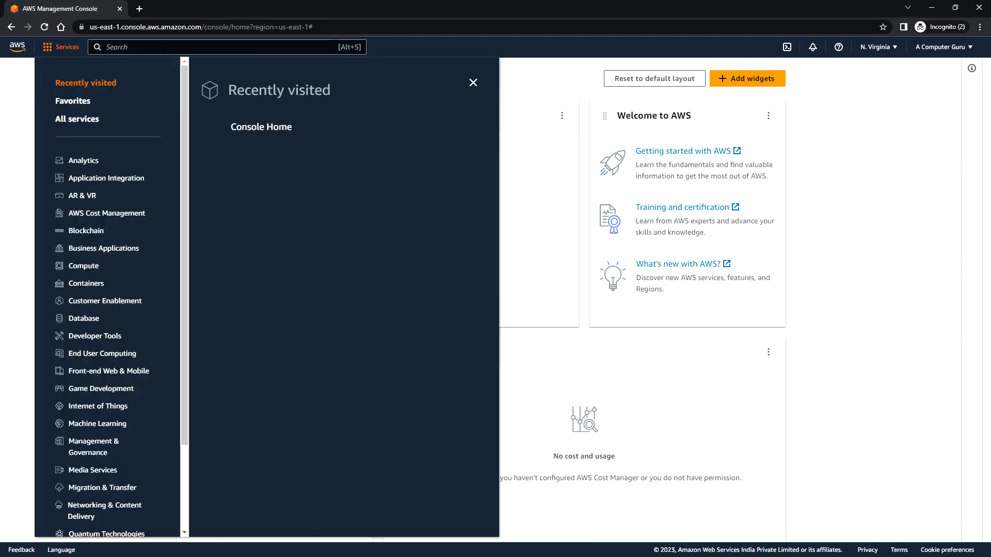
pyautogui.click(472, 82)
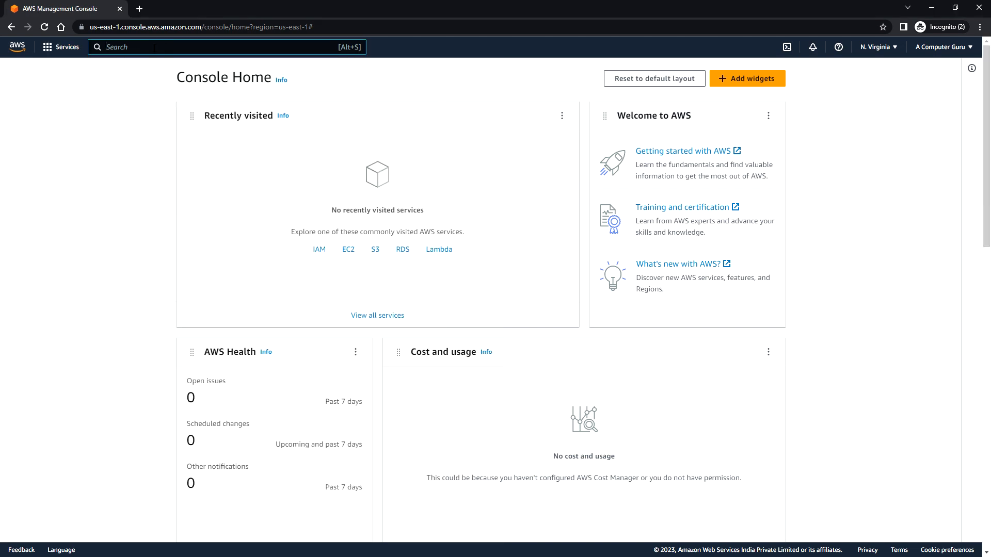
pyautogui.moveTo(969, 50)
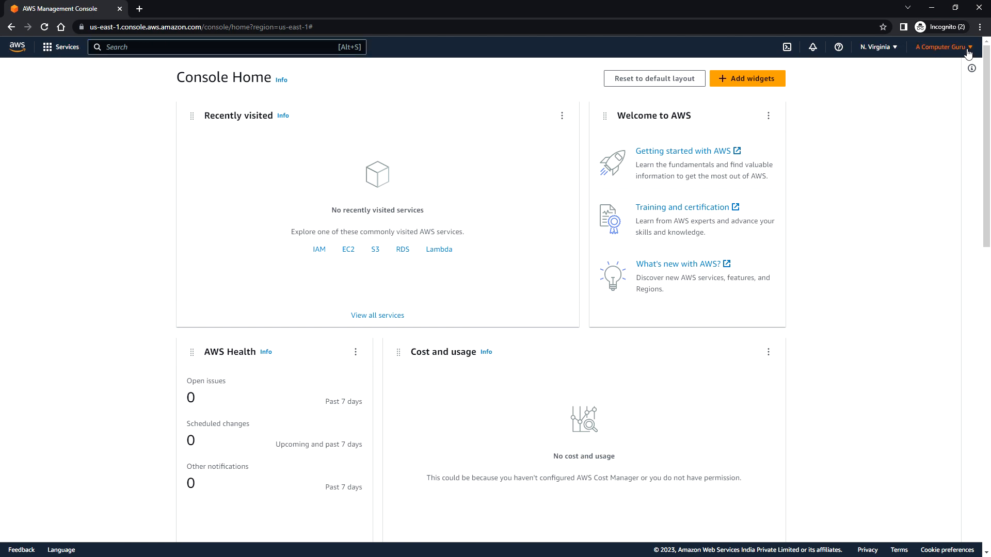
pyautogui.click(942, 47)
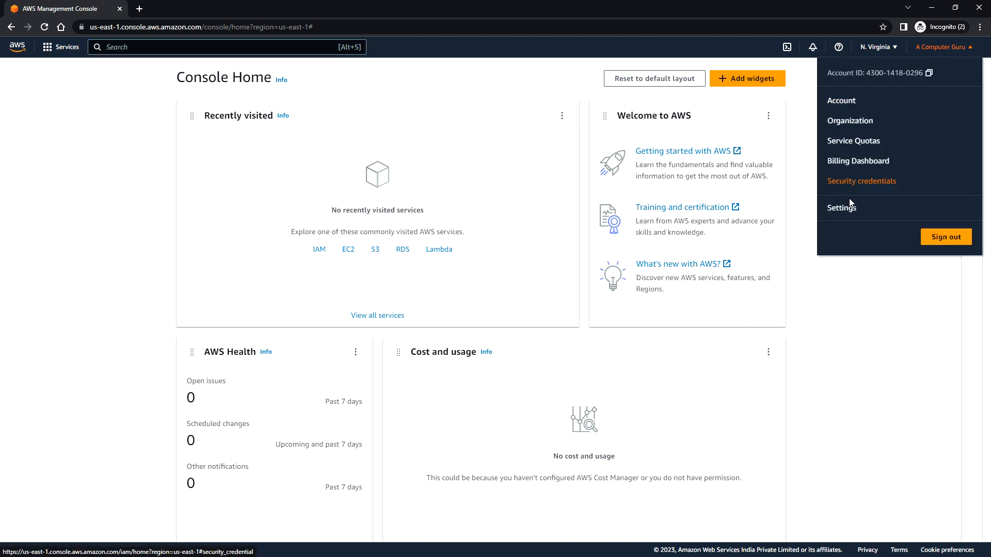
pyautogui.moveTo(956, 71)
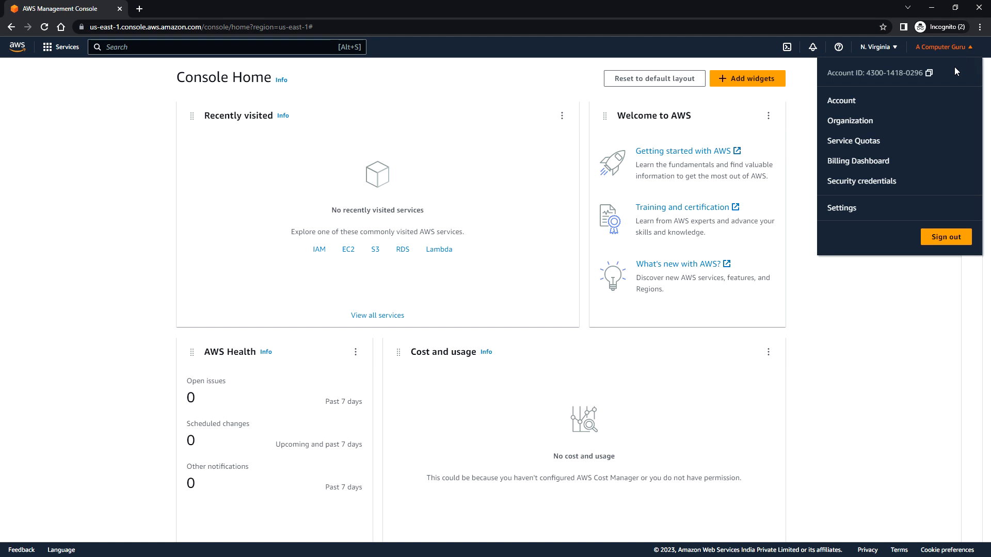
pyautogui.click(877, 46)
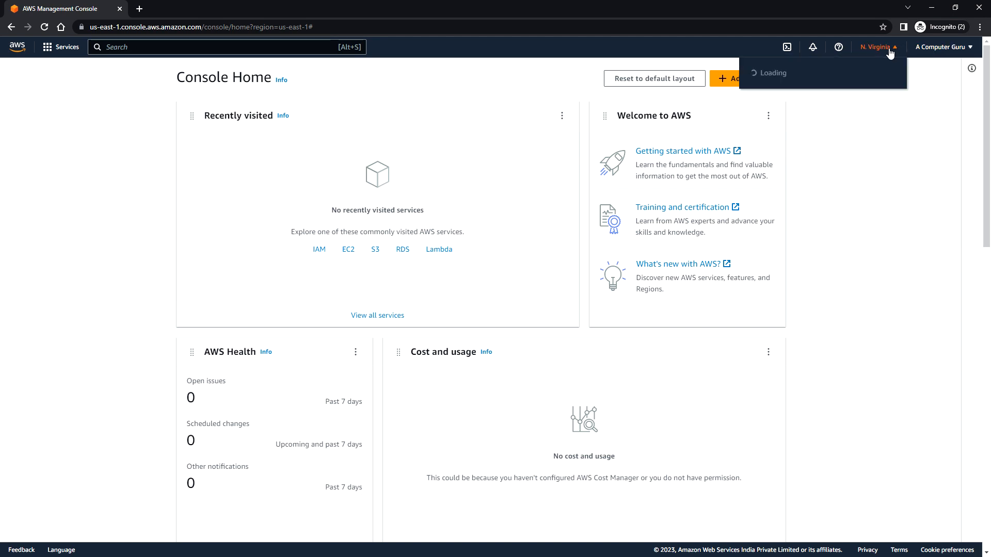
pyautogui.click(877, 47)
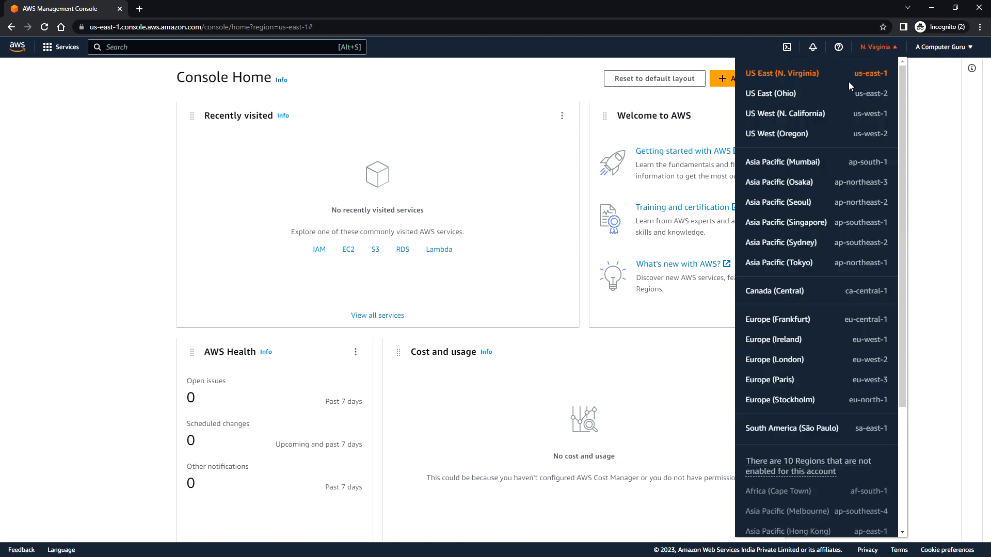
pyautogui.moveTo(778, 12)
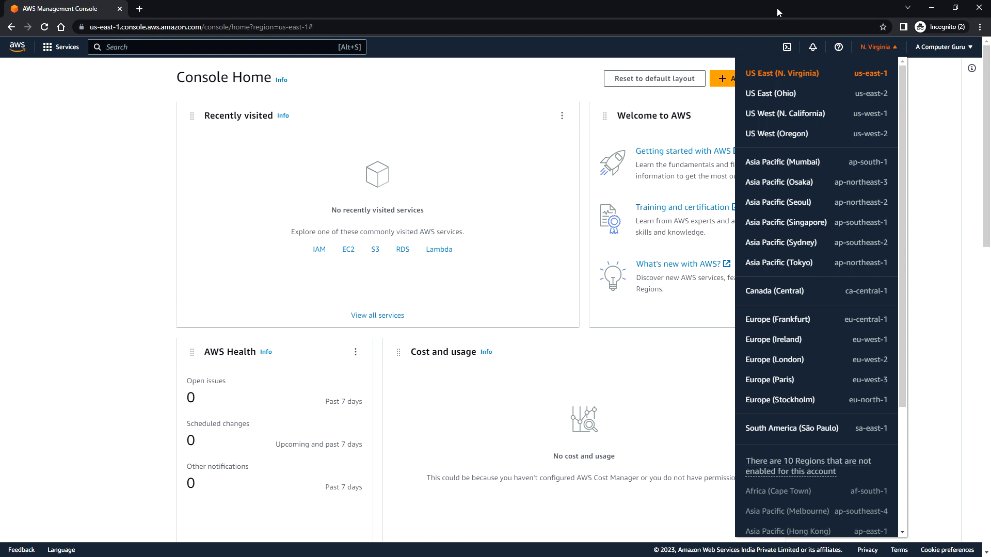
pyautogui.click(563, 184)
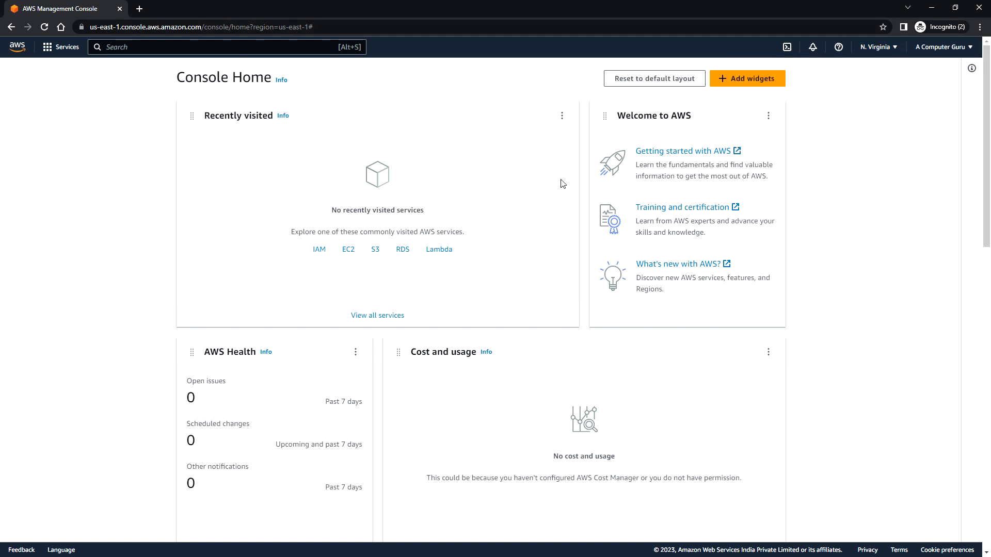